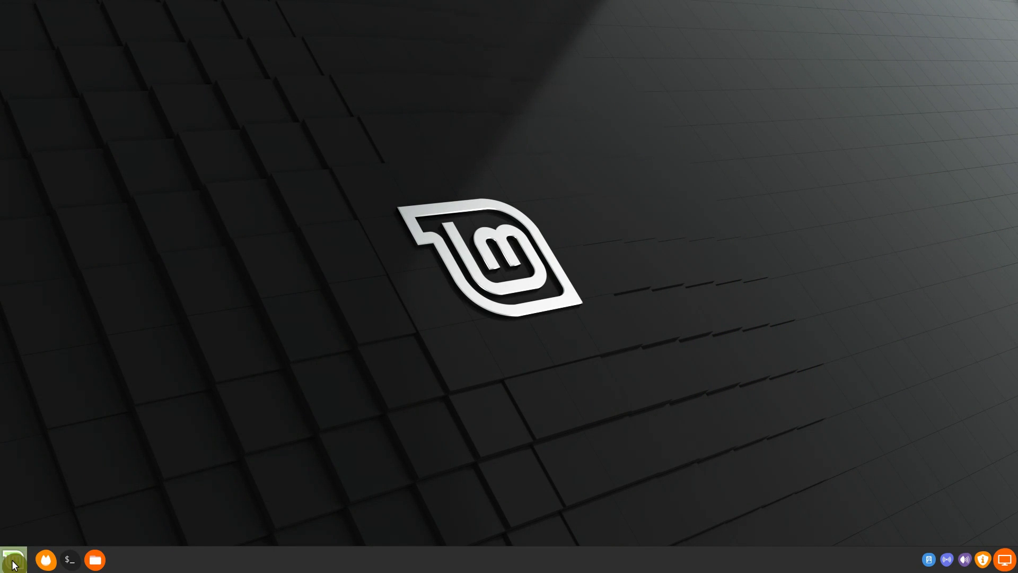
# Step: Launch Uninstall for GIMP Image Editor from its entry in the Cinnamon Menu
pyautogui.click(13, 559)
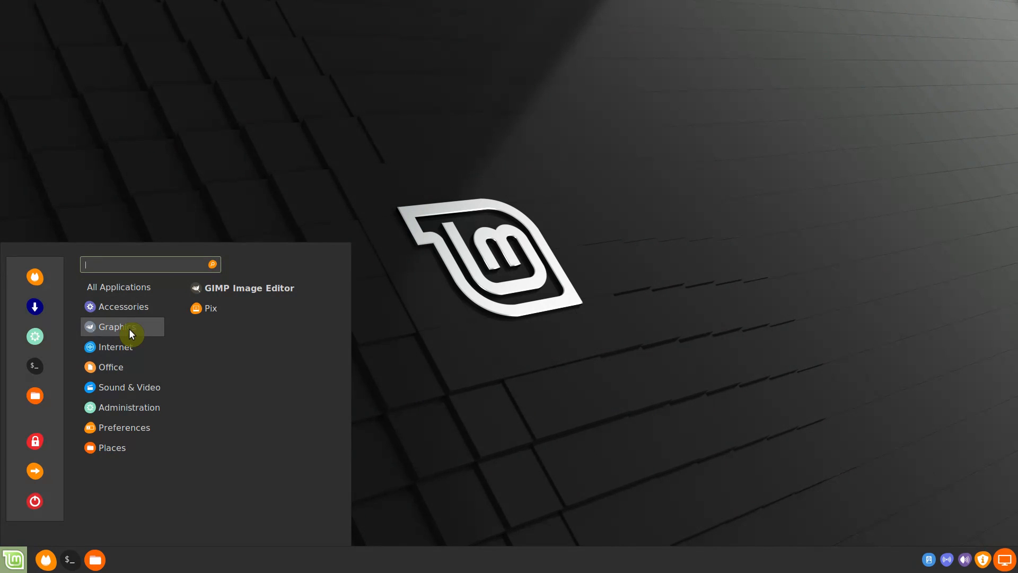
pyautogui.moveTo(253, 294)
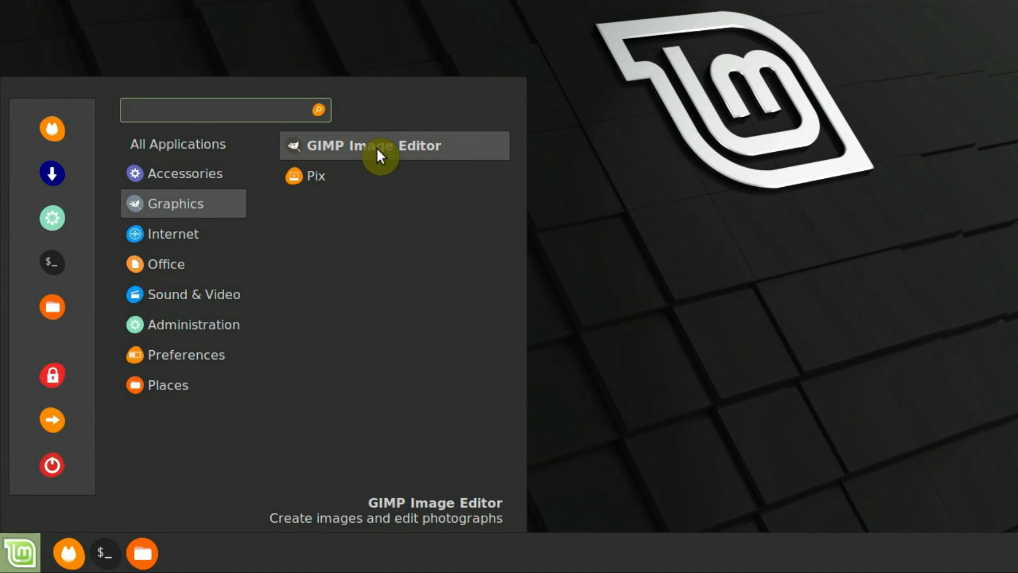
pyautogui.rightClick(394, 145)
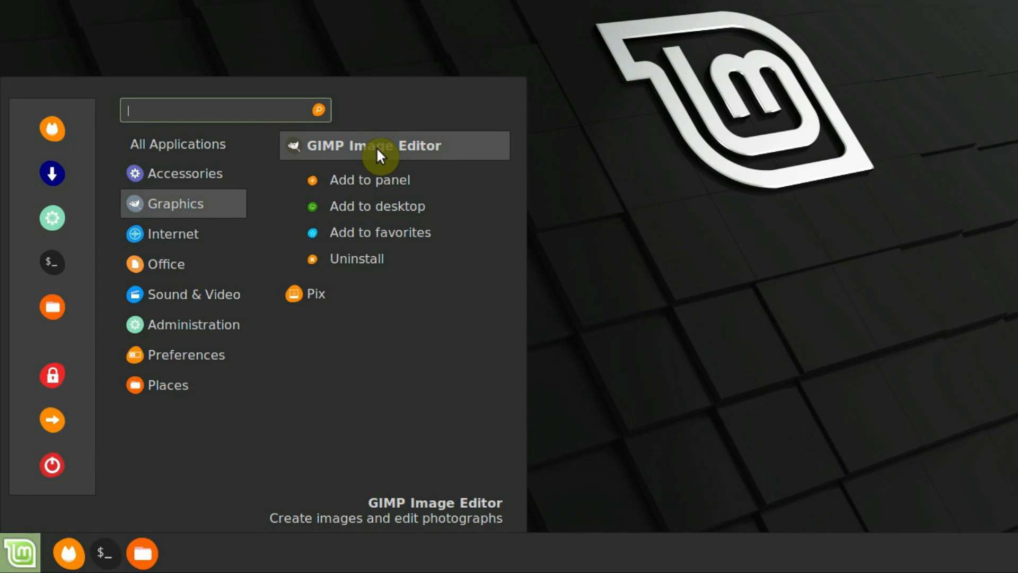
pyautogui.moveTo(405, 265)
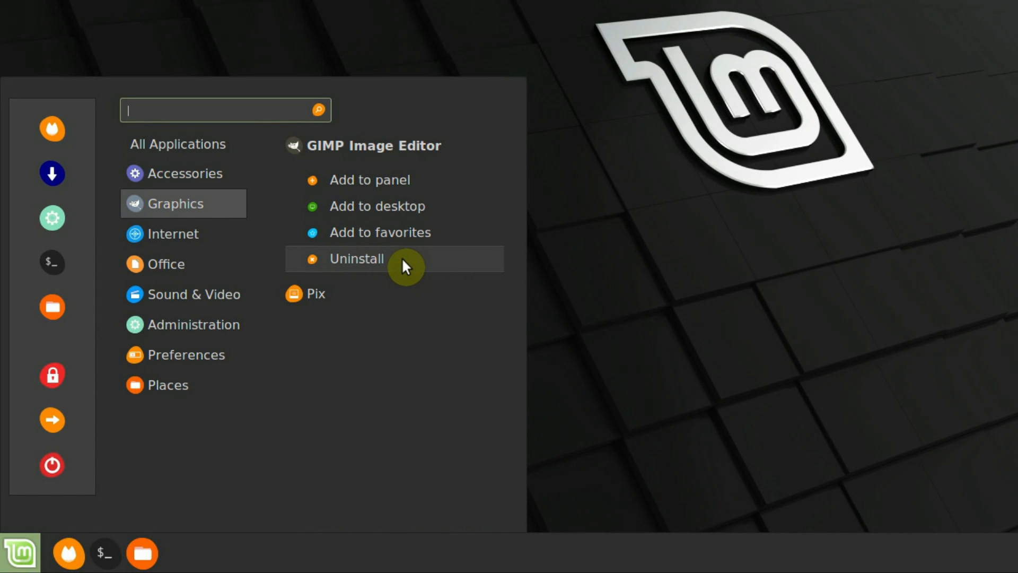
pyautogui.click(357, 259)
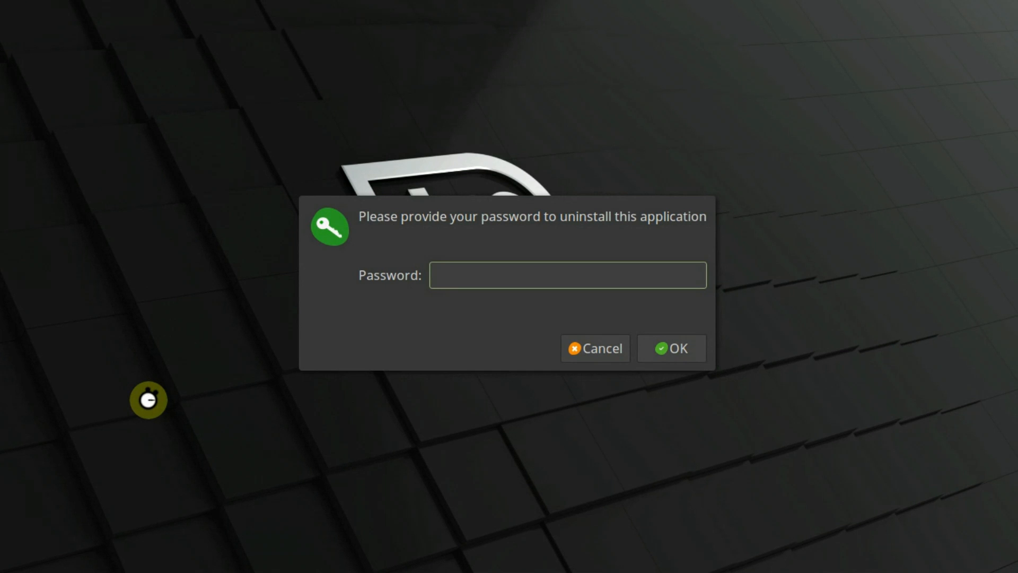
# Step: Authenticate with the password and confirm removing the gimp package
pyautogui.click(567, 274)
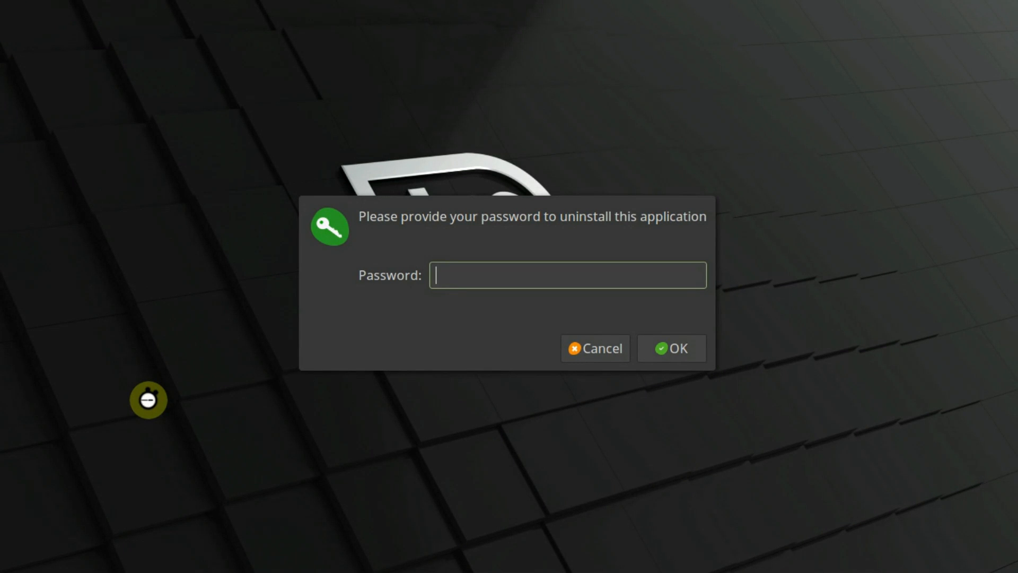
pyautogui.click(671, 348)
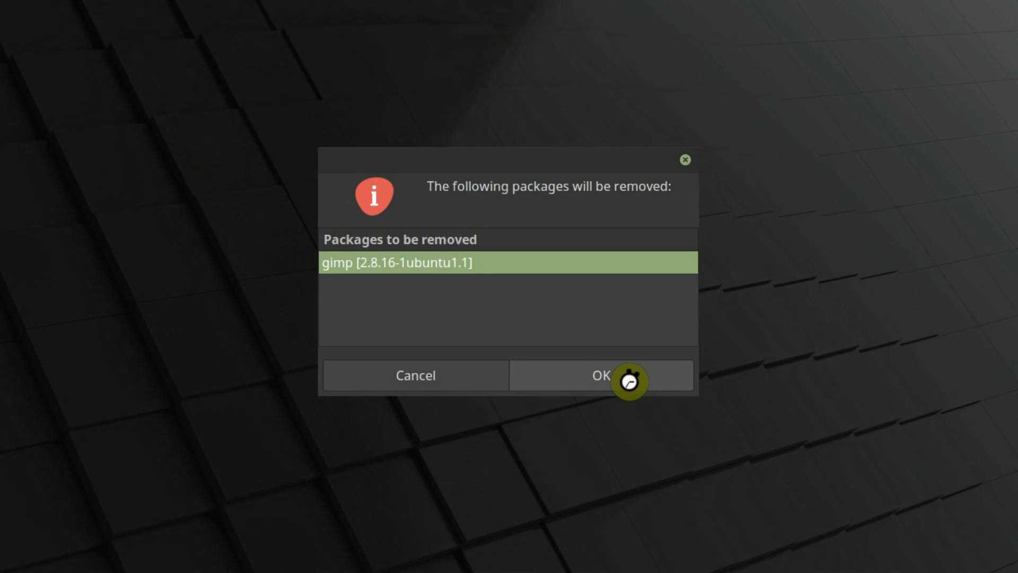
pyautogui.click(599, 375)
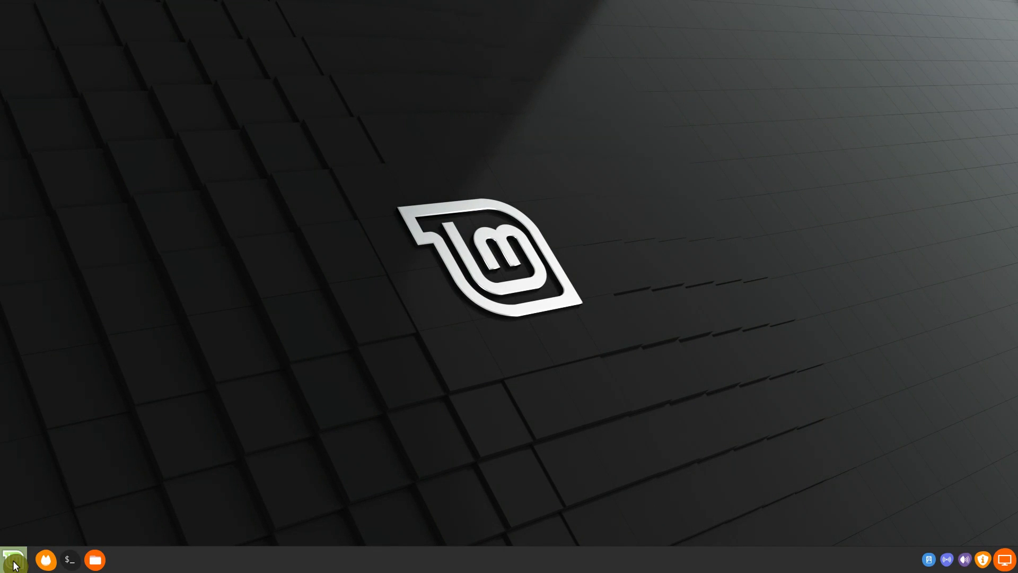
pyautogui.click(13, 559)
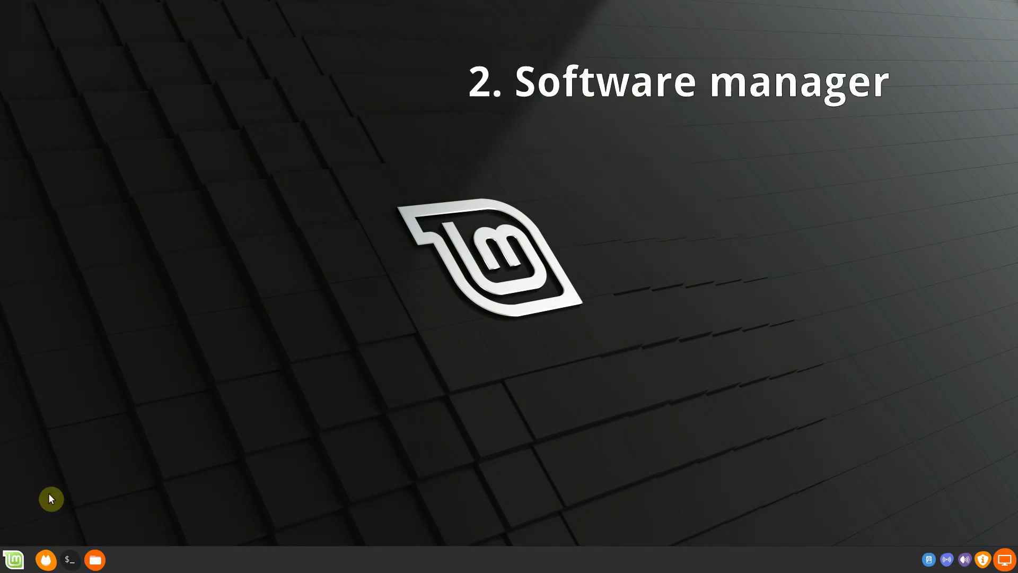
# Step: Find Gimp in Software Manager, remove it, and close the store window
pyautogui.write('soft')
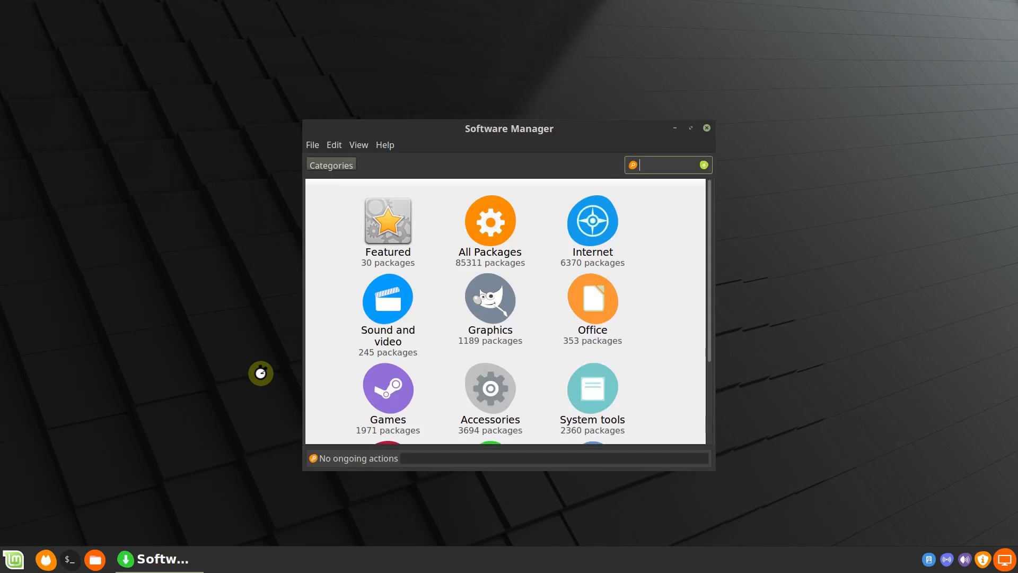
pyautogui.write('gimp')
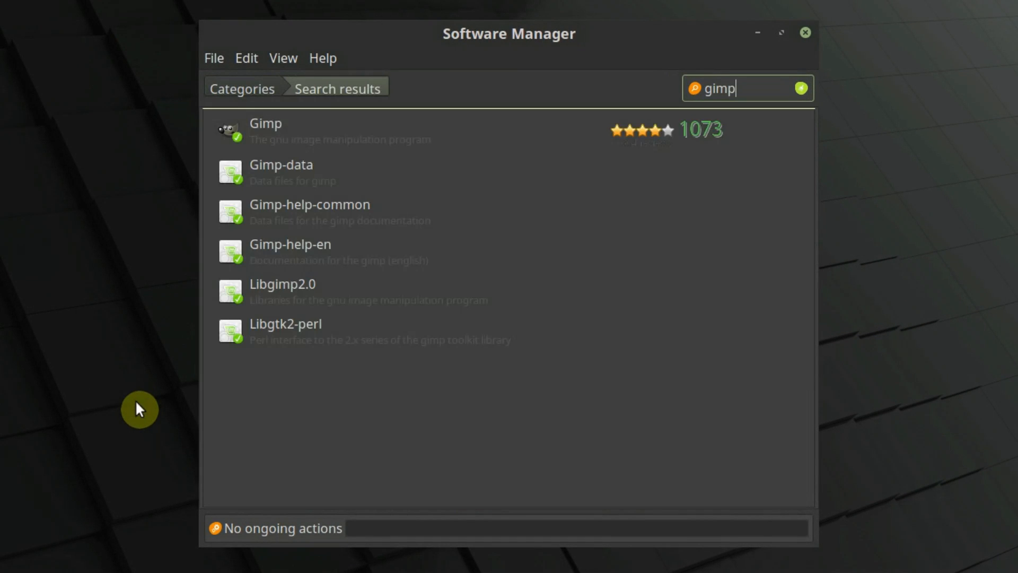
pyautogui.click(265, 130)
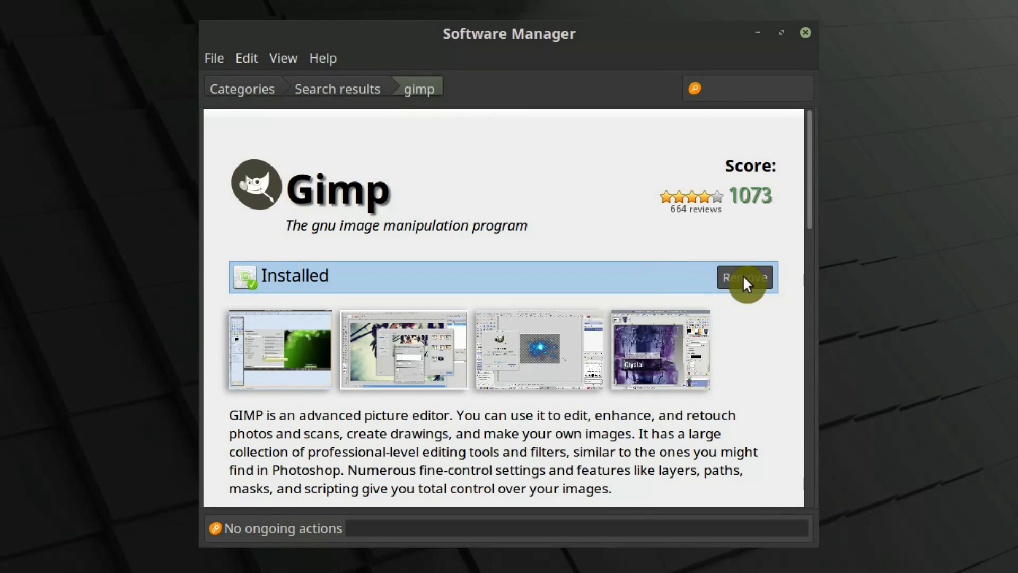
pyautogui.click(744, 276)
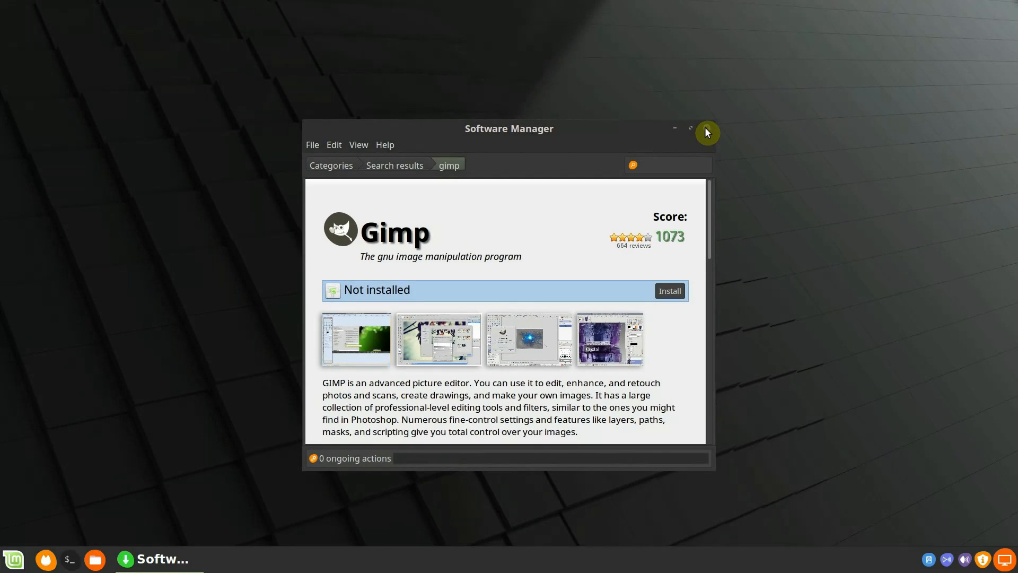
pyautogui.click(706, 131)
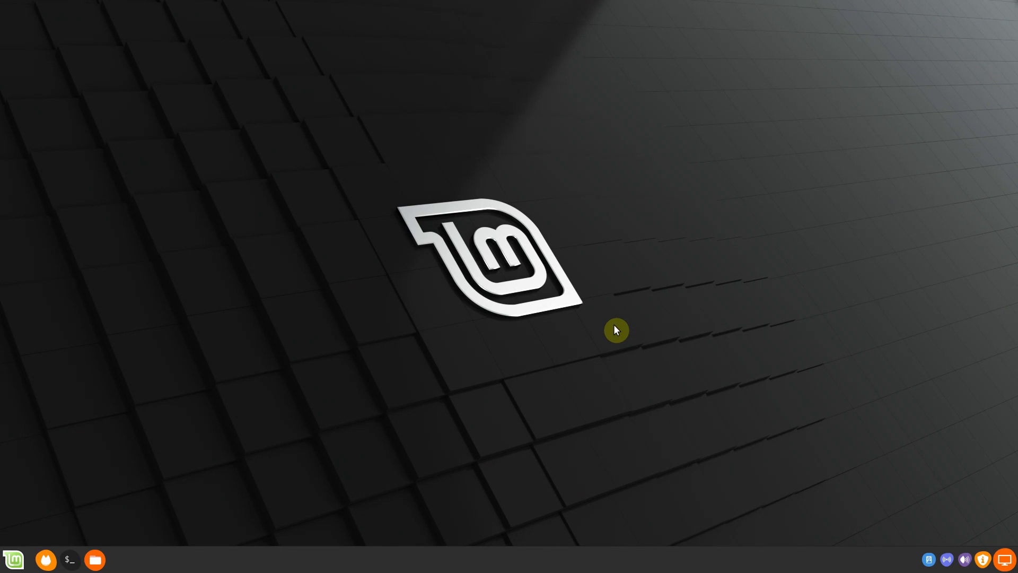
# Step: Start Synaptic with authentication, filter to gimp packages, and show gimp's marking options
pyautogui.click(12, 559)
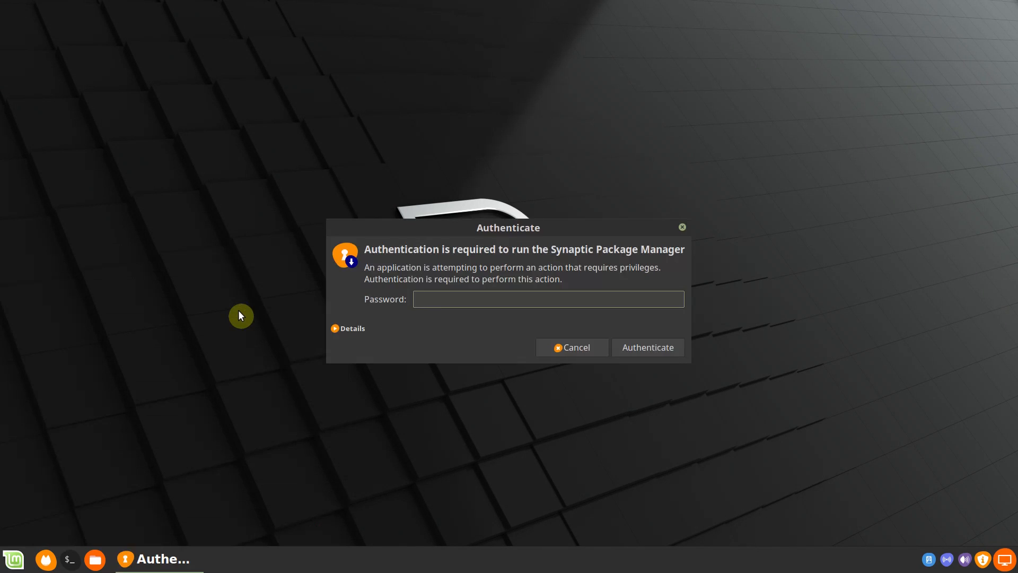
pyautogui.click(647, 348)
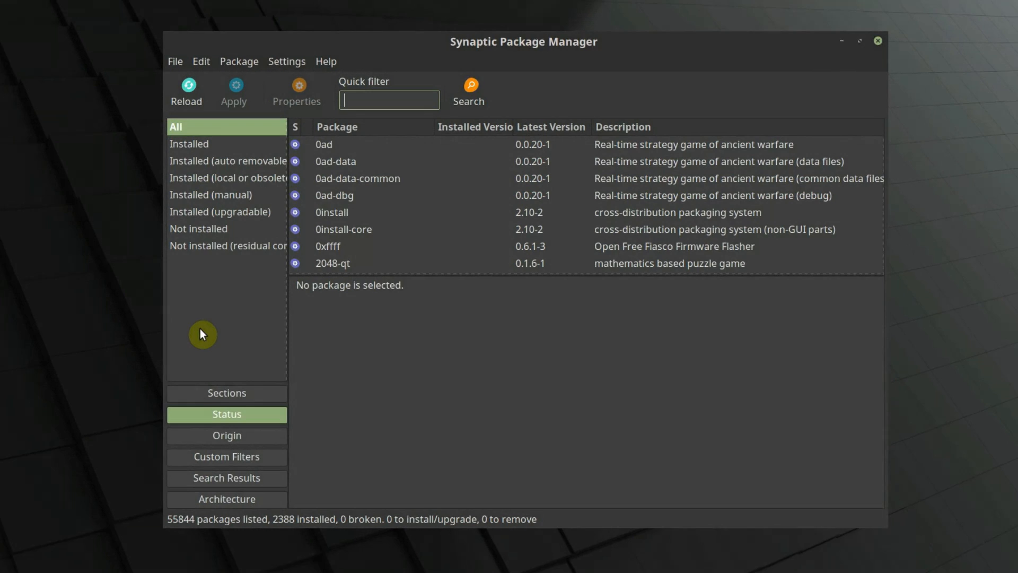
pyautogui.write('gimp')
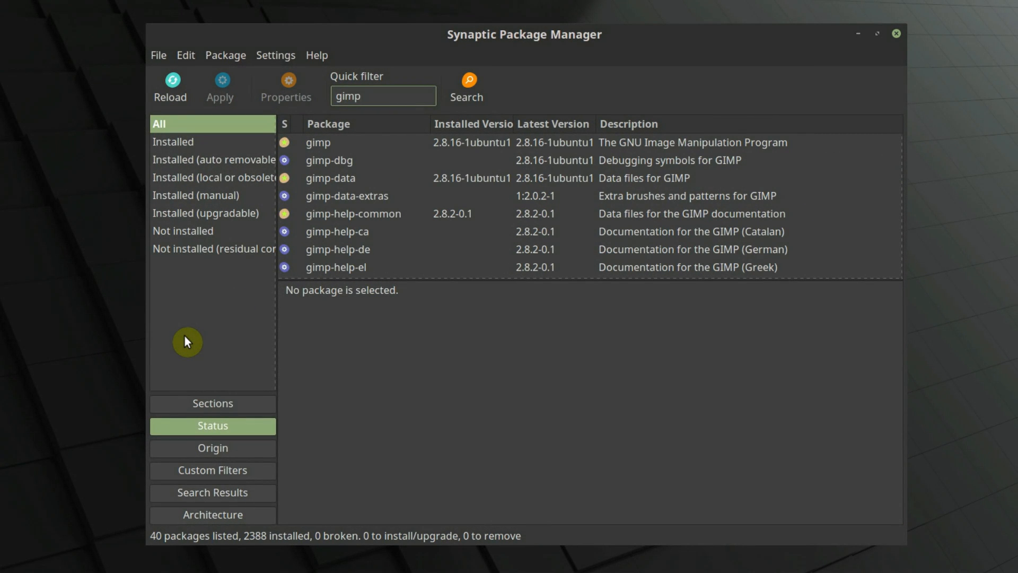
pyautogui.rightClick(317, 142)
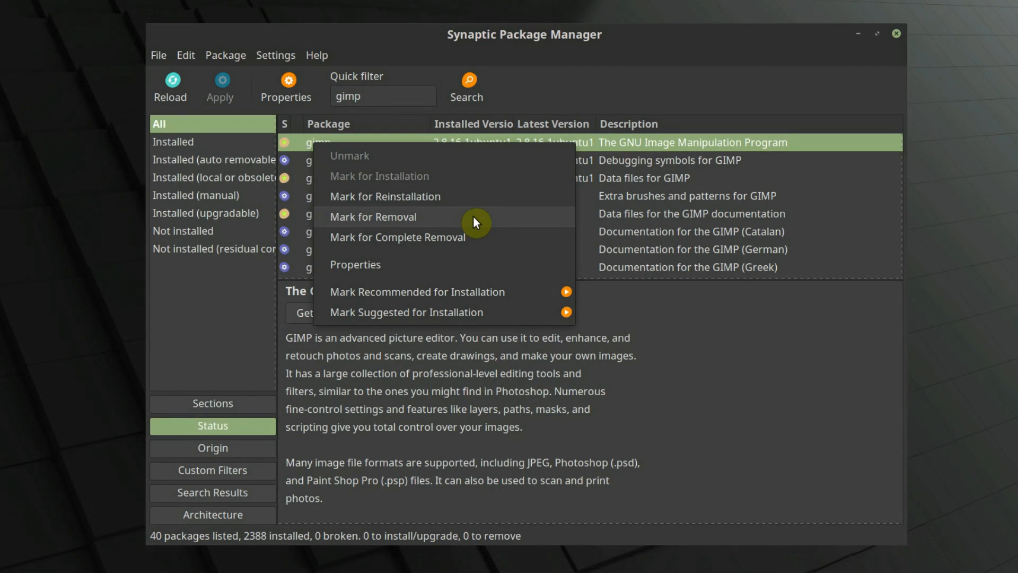
pyautogui.moveTo(518, 247)
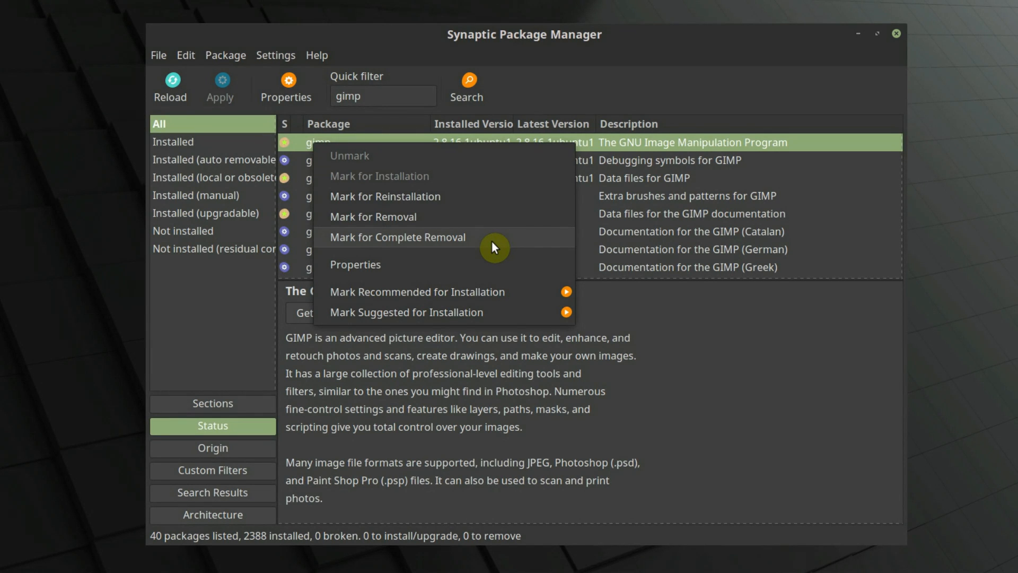
pyautogui.moveTo(486, 268)
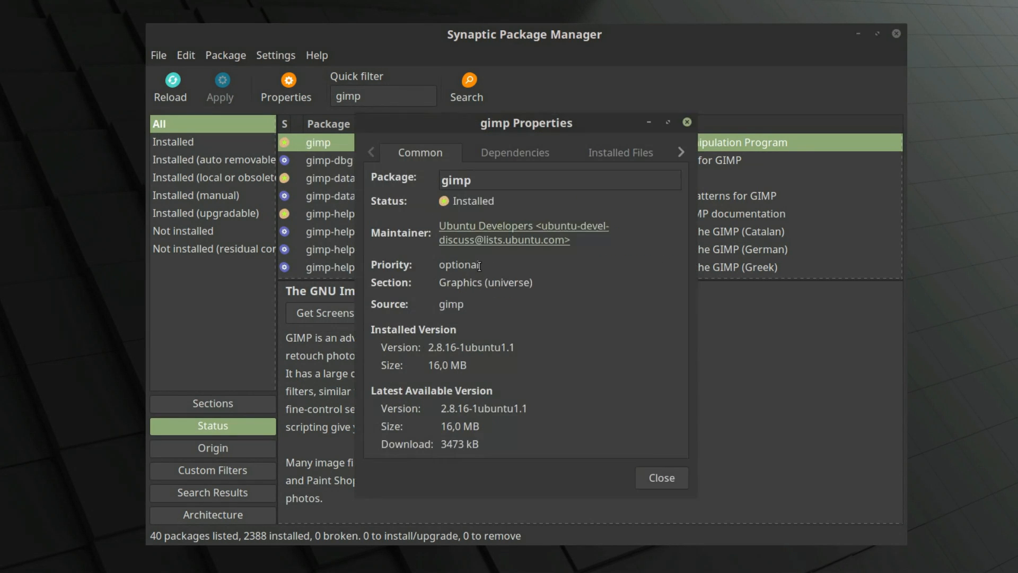
# Step: Review gimp's Dependencies and Installed Files lists in its Properties
pyautogui.click(514, 152)
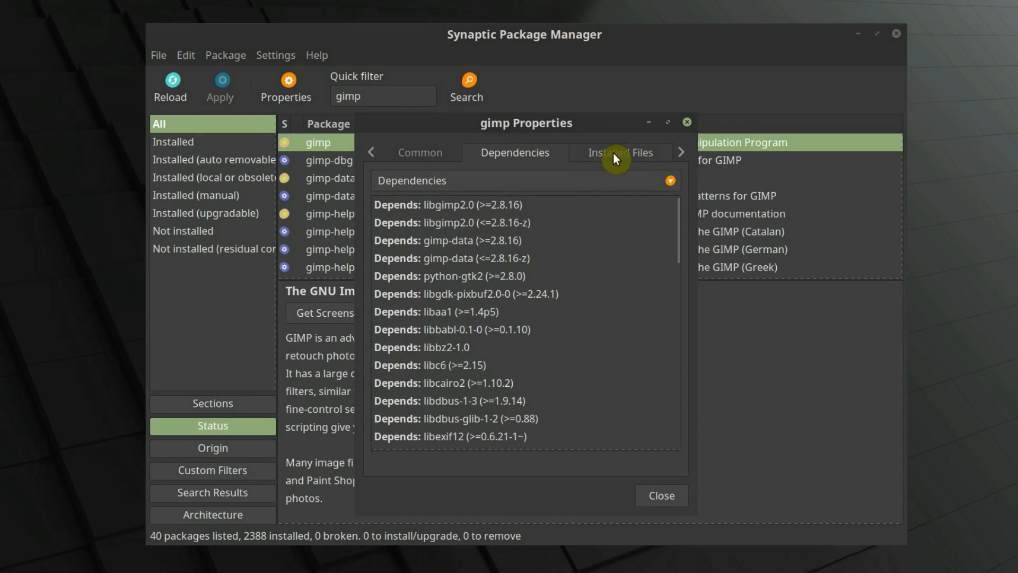
pyautogui.click(620, 152)
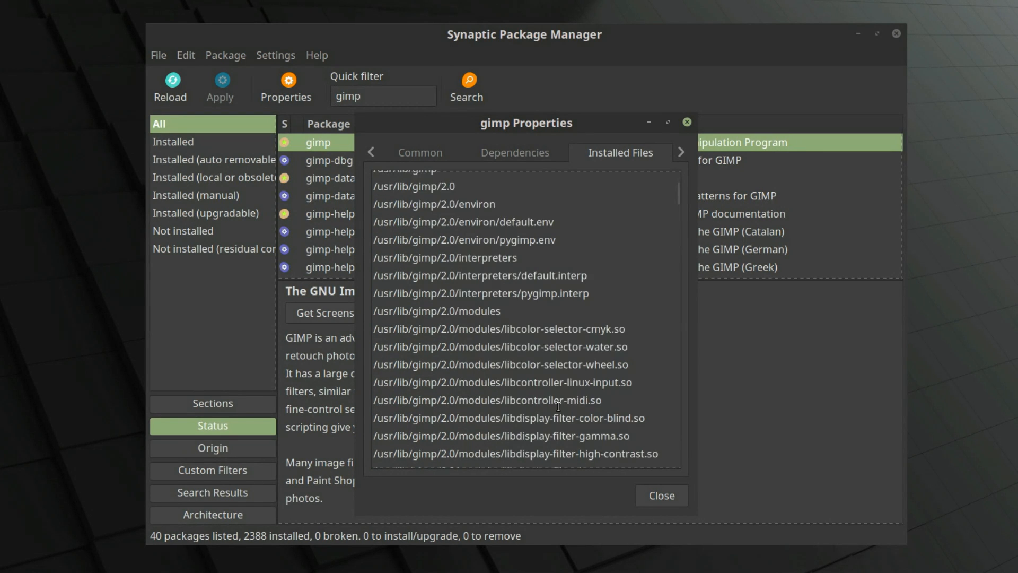
pyautogui.scroll(-3)
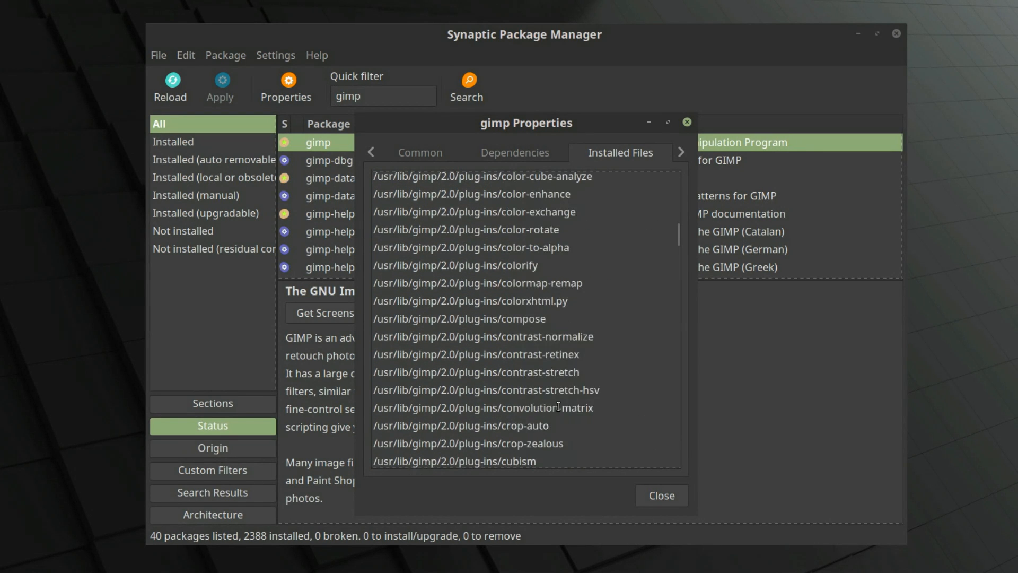
pyautogui.scroll(-3)
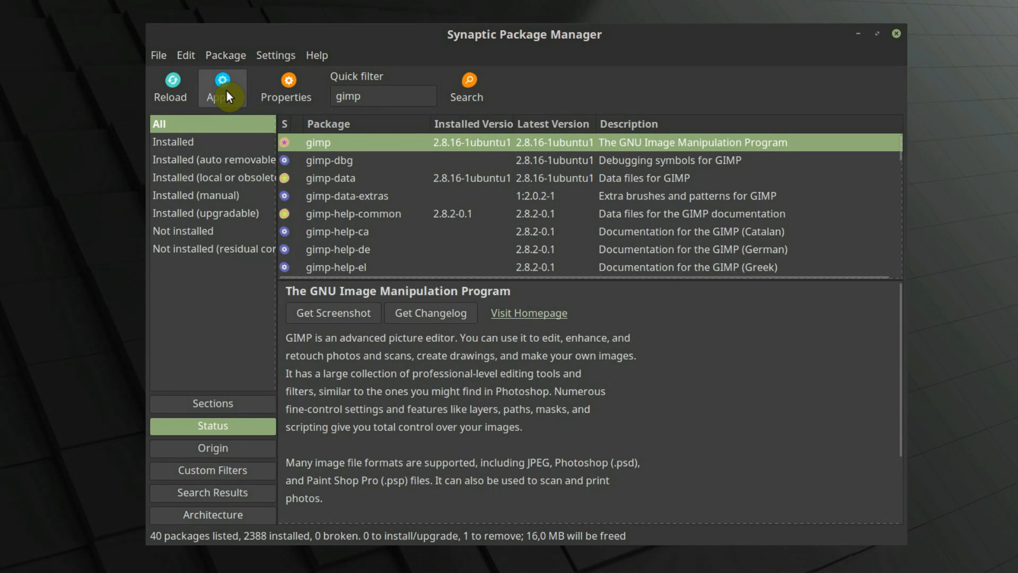
# Step: Apply the pending complete removal of gimp after expanding the summary list
pyautogui.click(220, 88)
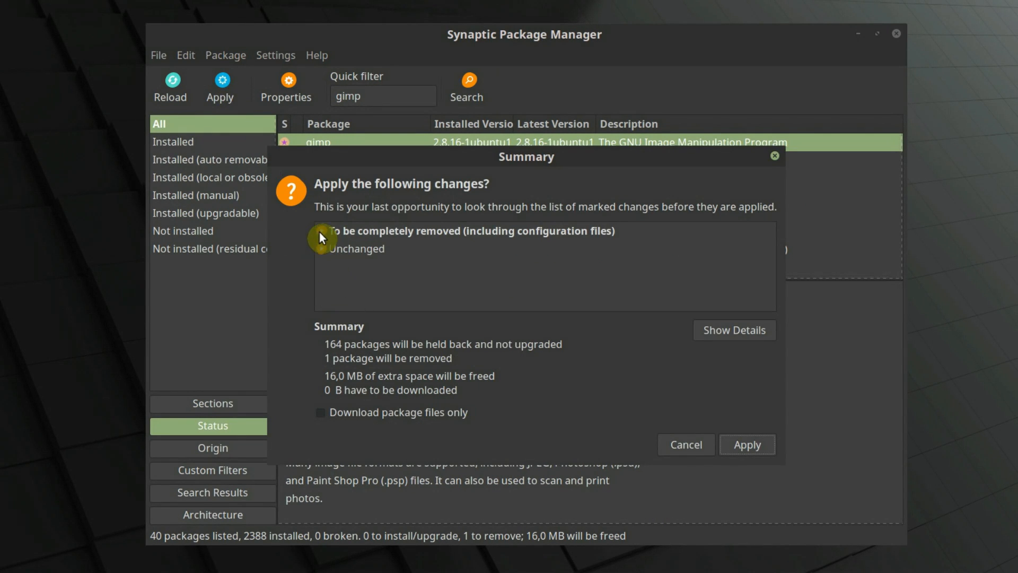
pyautogui.click(321, 230)
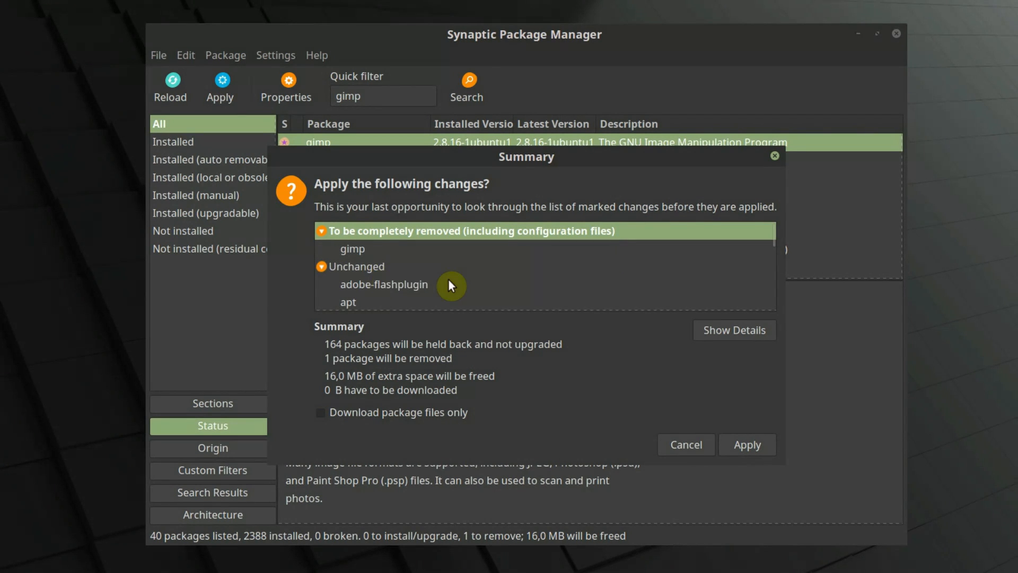
pyautogui.moveTo(378, 252)
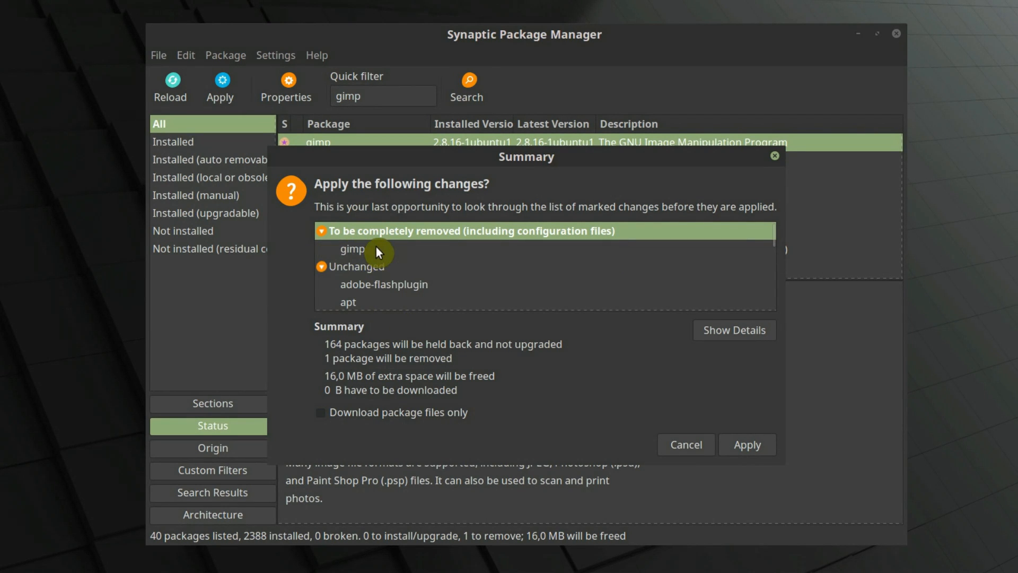
pyautogui.click(747, 444)
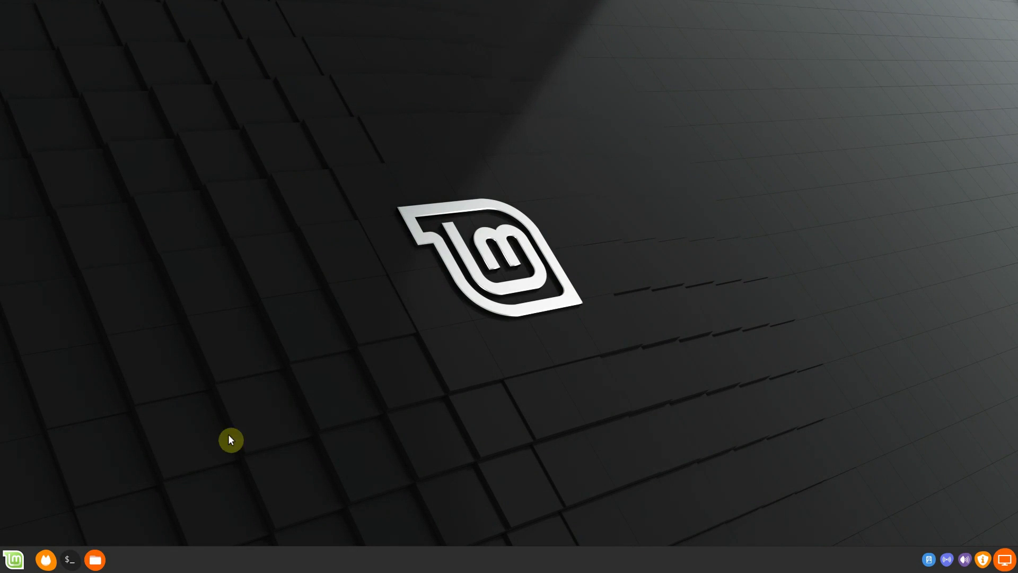
# Step: Show hidden files in the home folder via Nemo's View menu
pyautogui.click(95, 560)
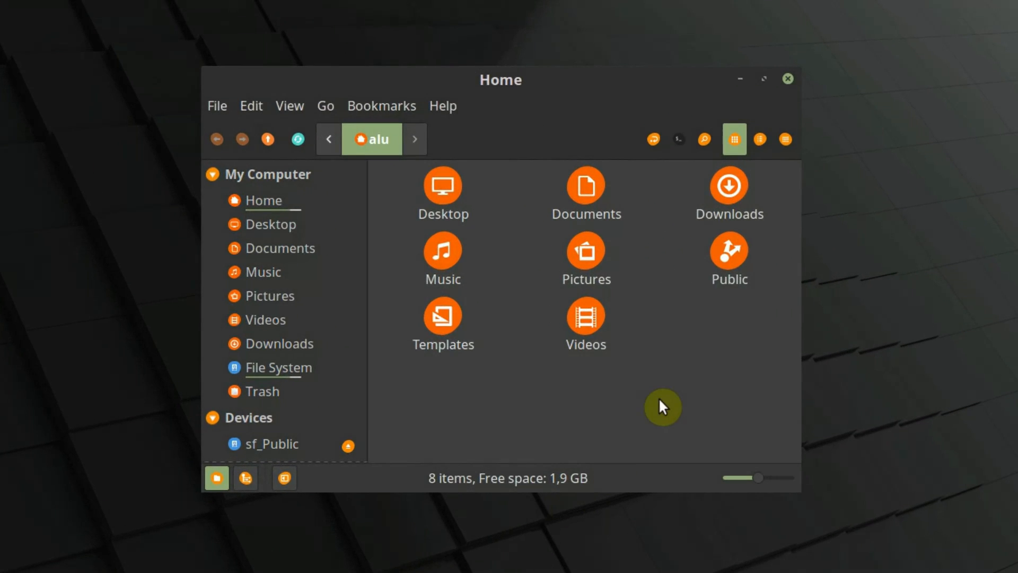
pyautogui.click(290, 105)
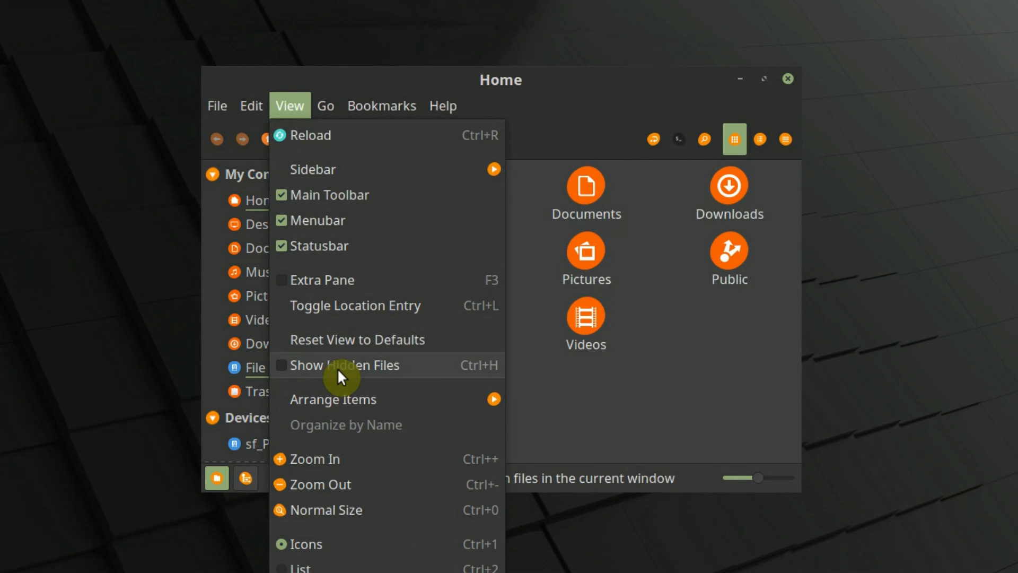
pyautogui.moveTo(503, 380)
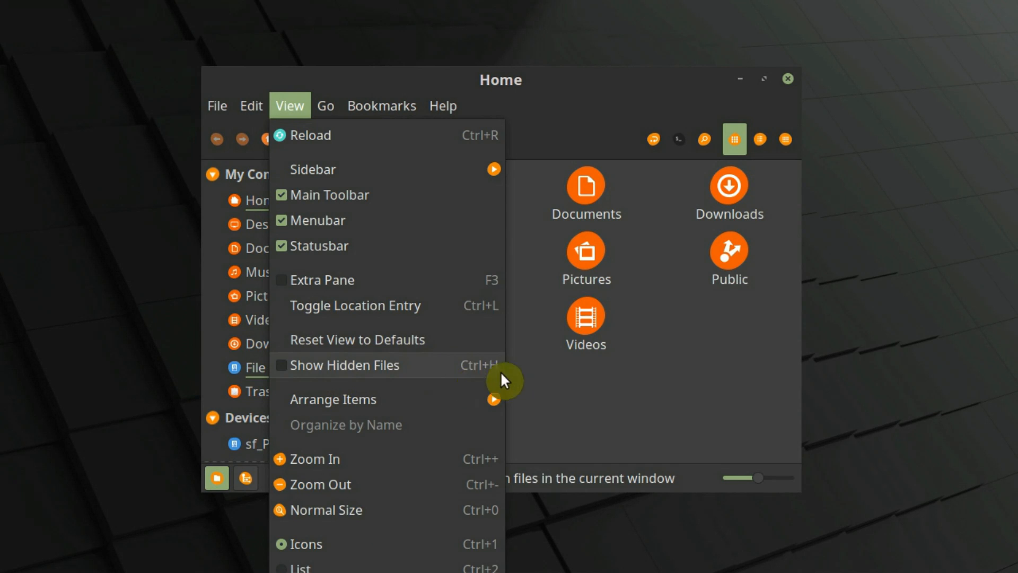
pyautogui.click(346, 365)
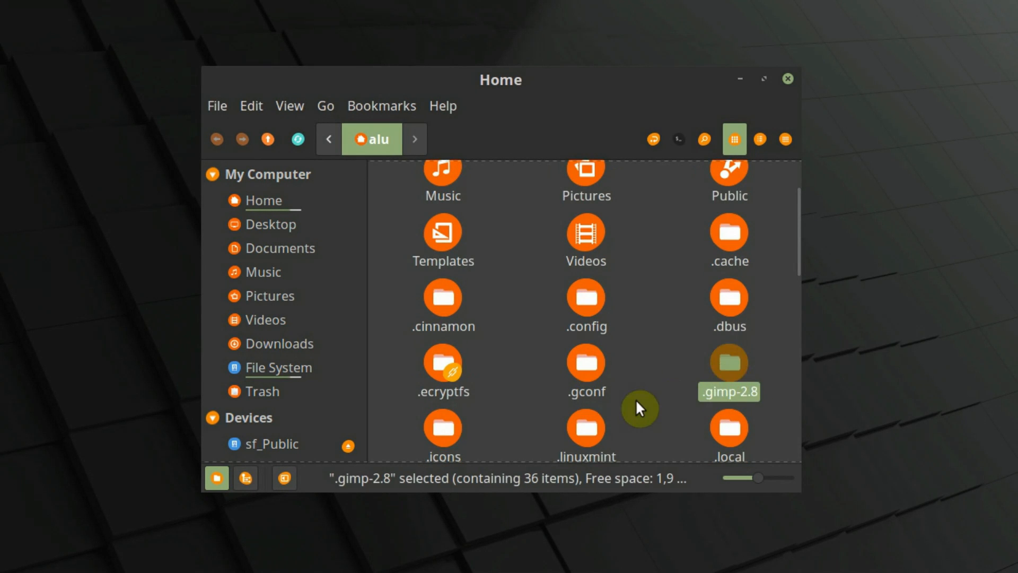
# Step: Look inside the .gimp-2.8 folder, then return to Home
pyautogui.doubleClick(728, 362)
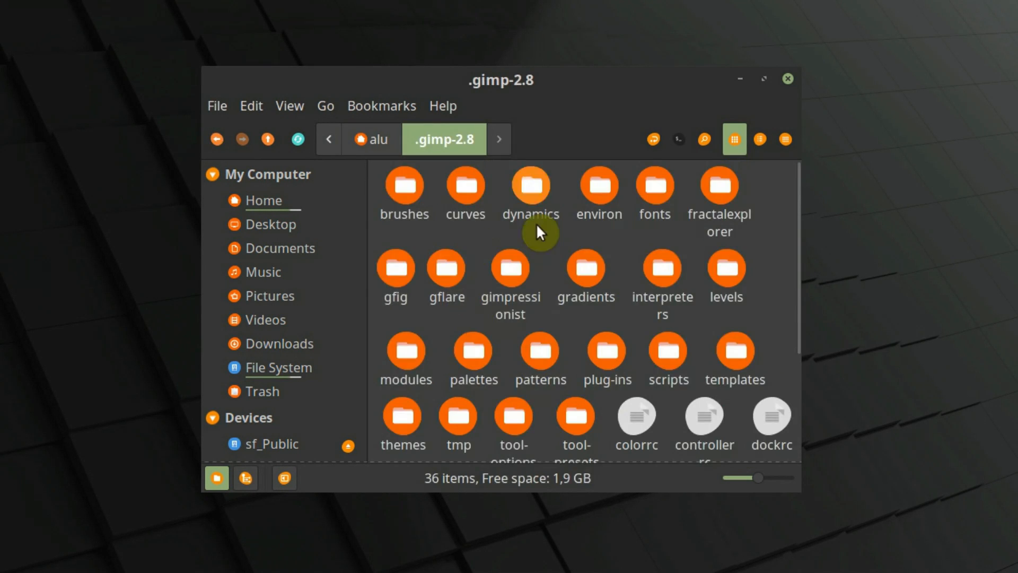
pyautogui.click(372, 139)
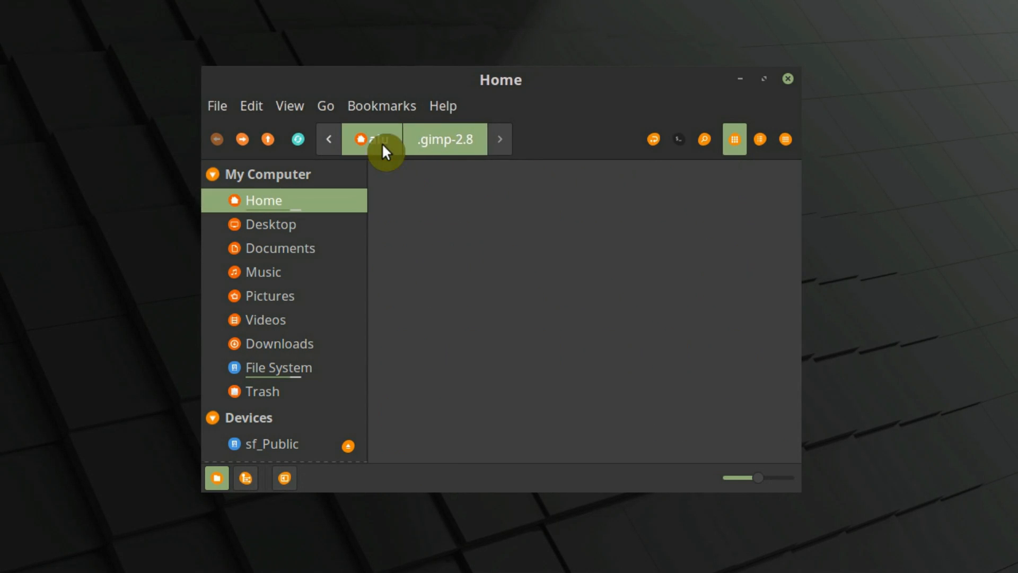
# Step: Delete the .gimp-2.8 folder from Home and close the file manager
pyautogui.rightClick(730, 387)
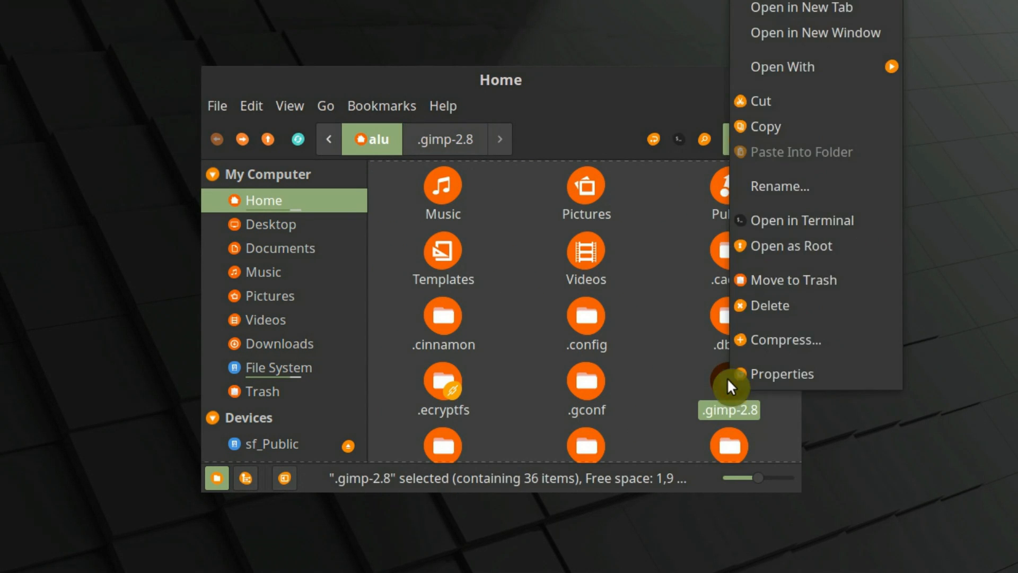
pyautogui.click(664, 376)
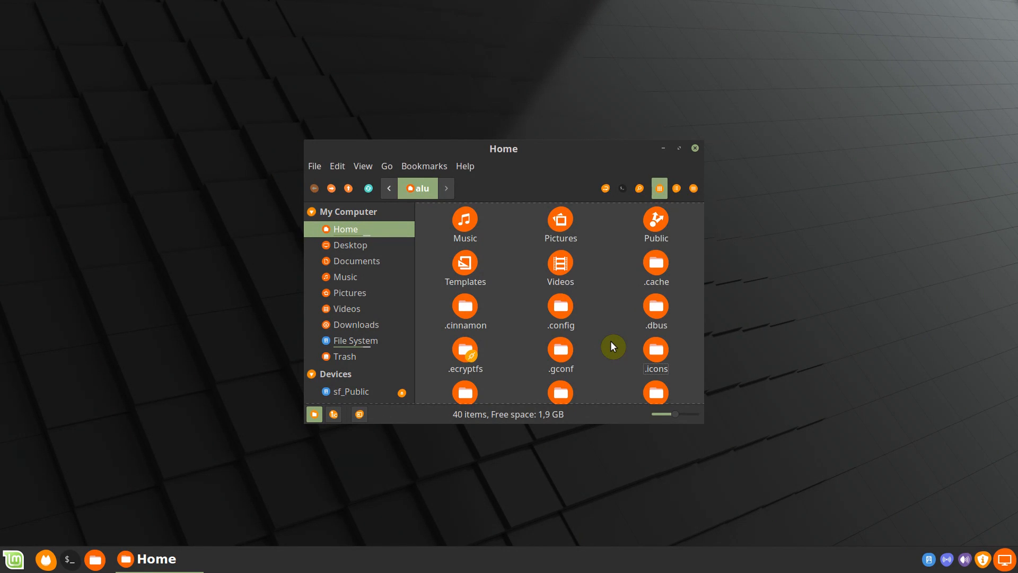
pyautogui.moveTo(604, 282)
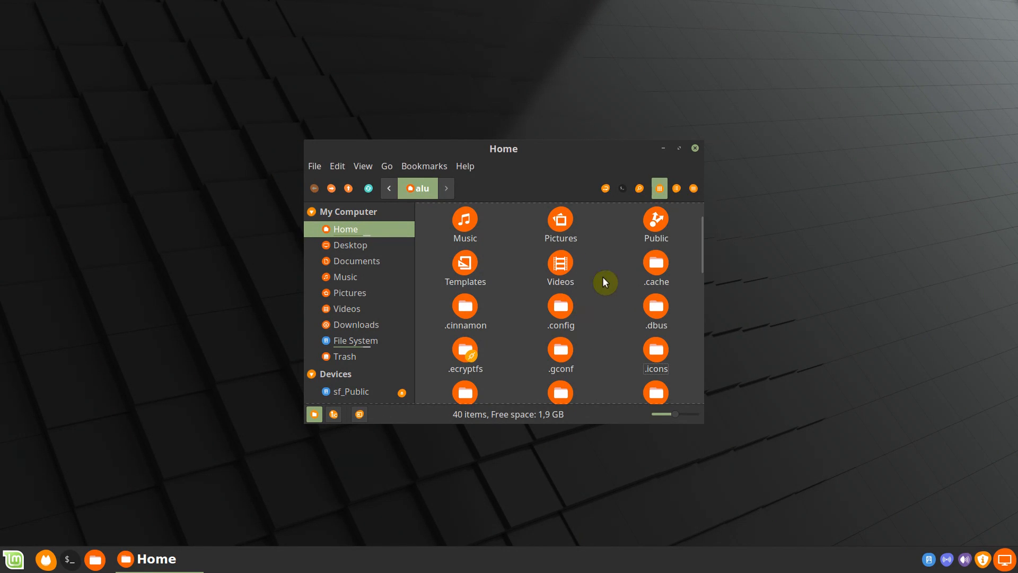
pyautogui.moveTo(599, 300)
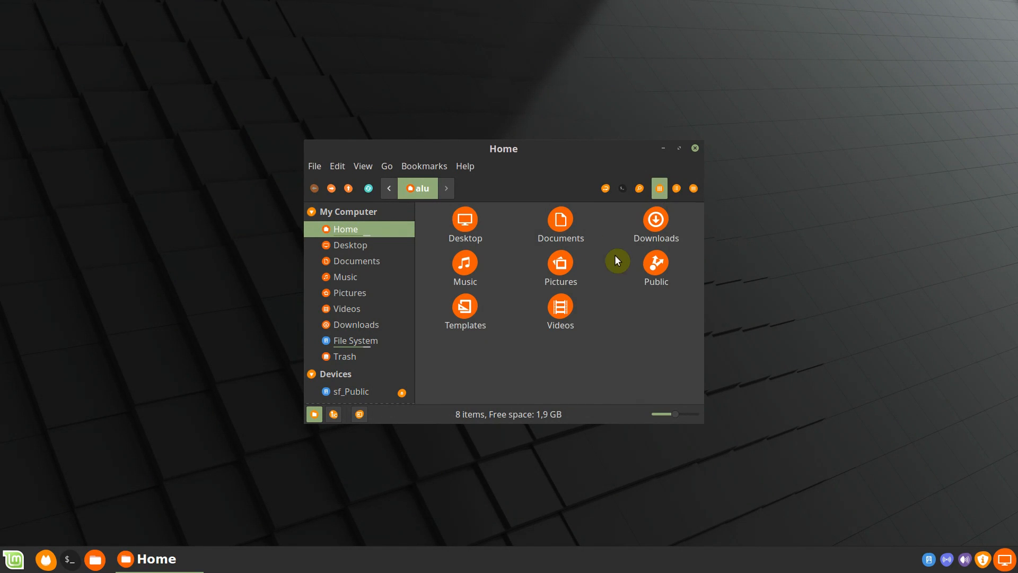
pyautogui.moveTo(701, 170)
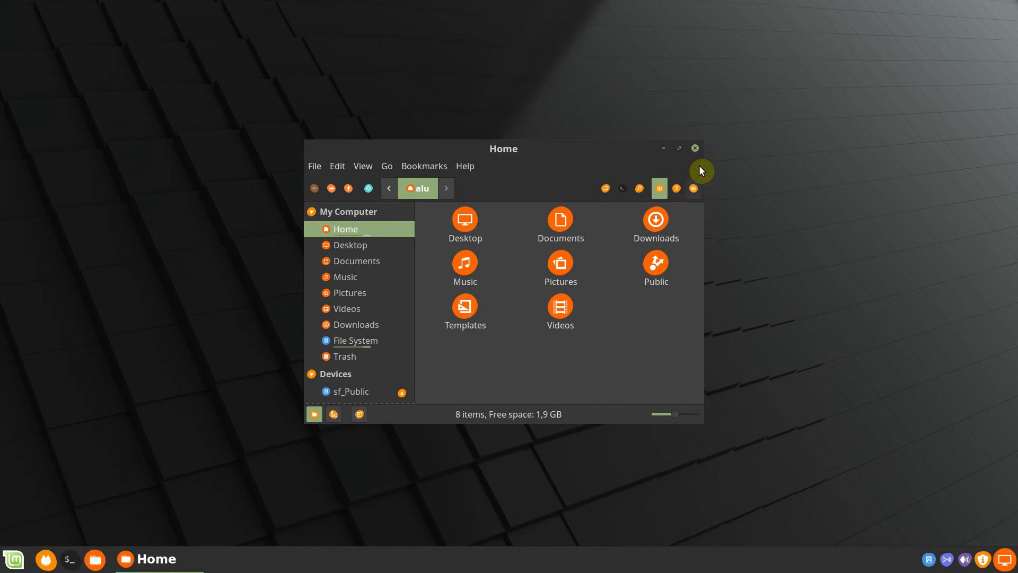
pyautogui.click(694, 149)
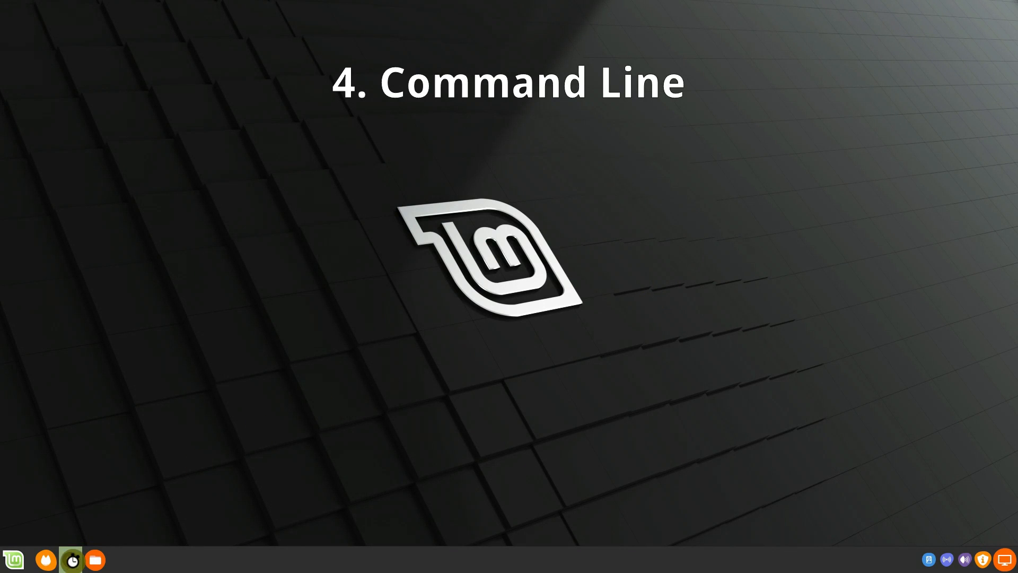
# Step: Open a terminal window at the home prompt from the panel launcher
pyautogui.click(75, 559)
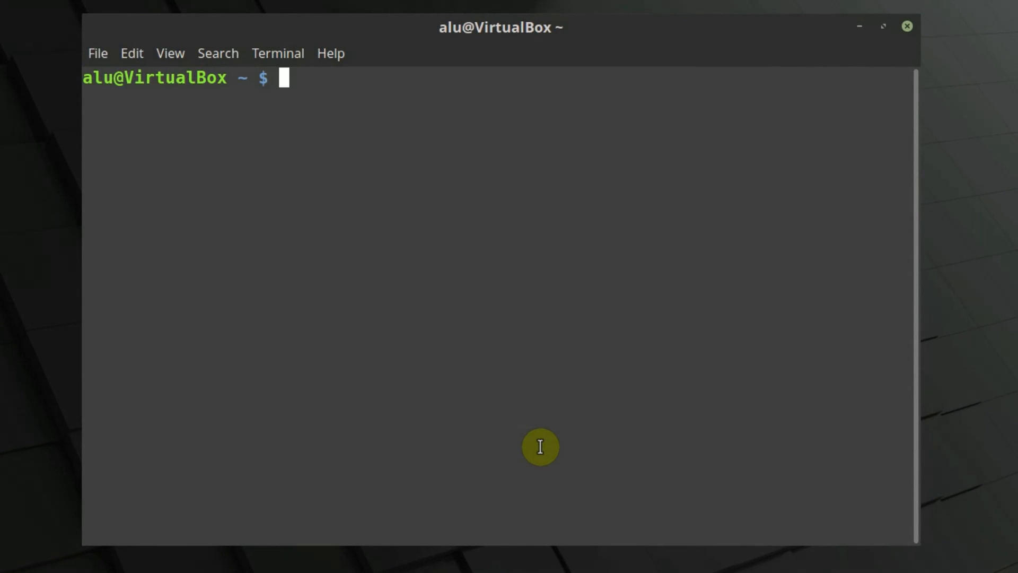
# Step: Enter sudo apt-get purge gimp, correcting 'remove' to 'purge', to reach the password prompt
pyautogui.write('sudo apt-')
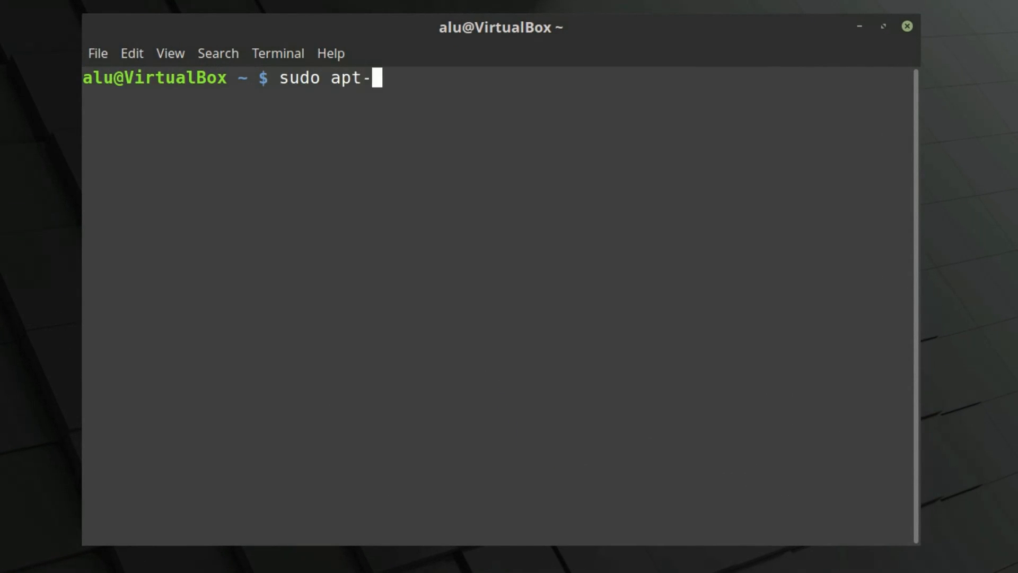
pyautogui.write('get remove')
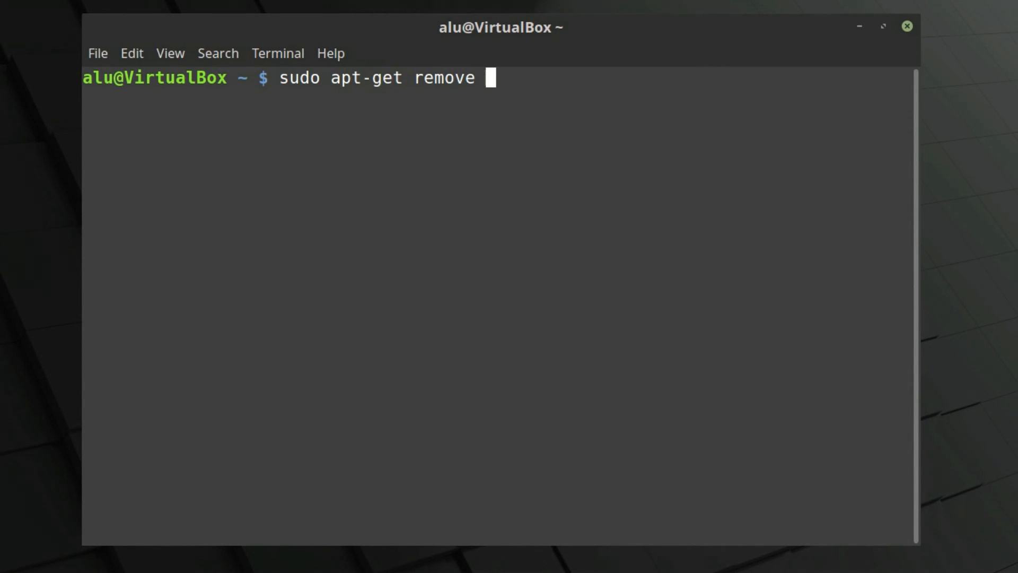
pyautogui.write('gimp')
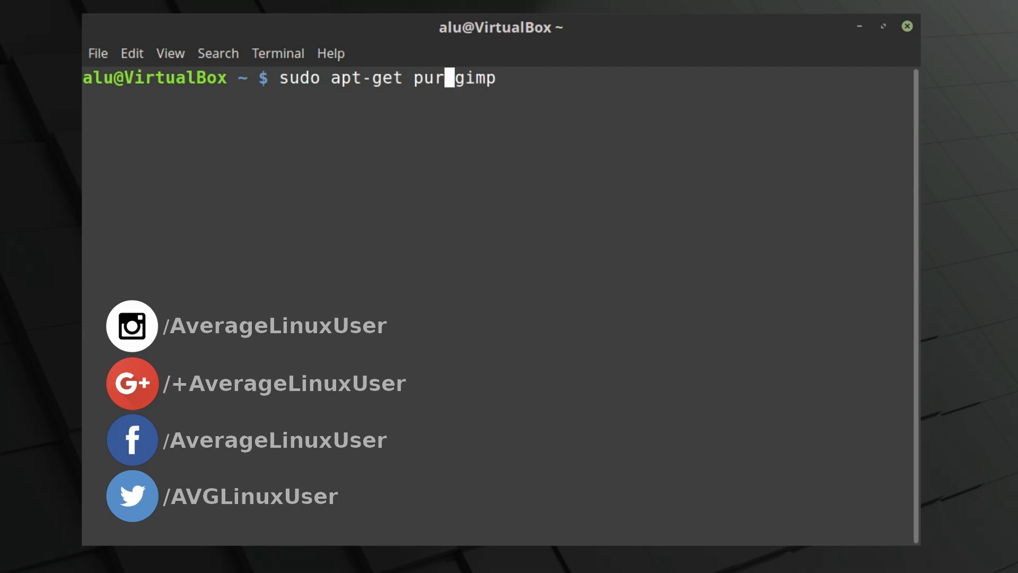
pyautogui.write('ge')
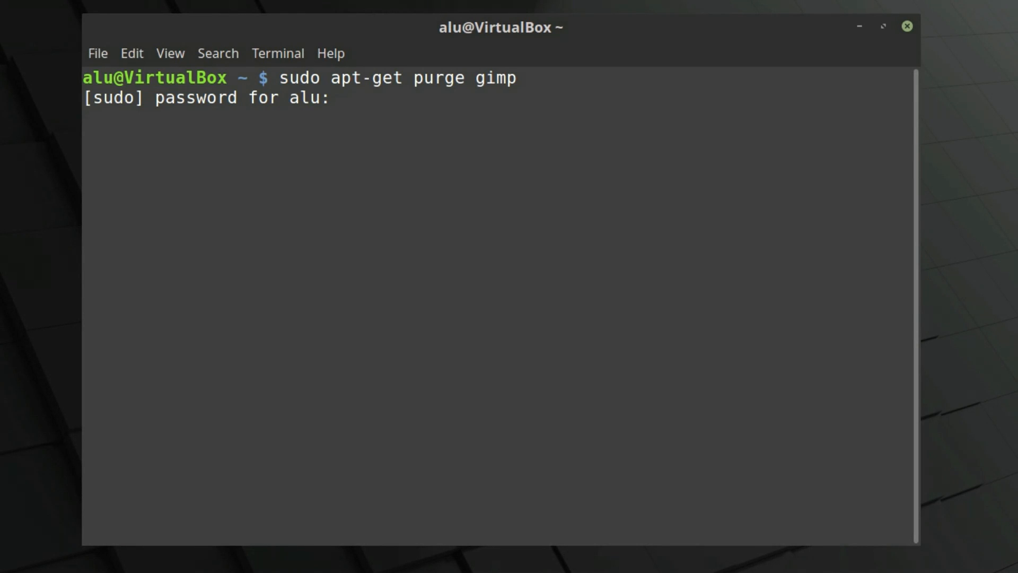
# Step: Submit the password, confirm with y to purge gimp, and copy the suggested sudo apt autoremove command
pyautogui.press('Enter')
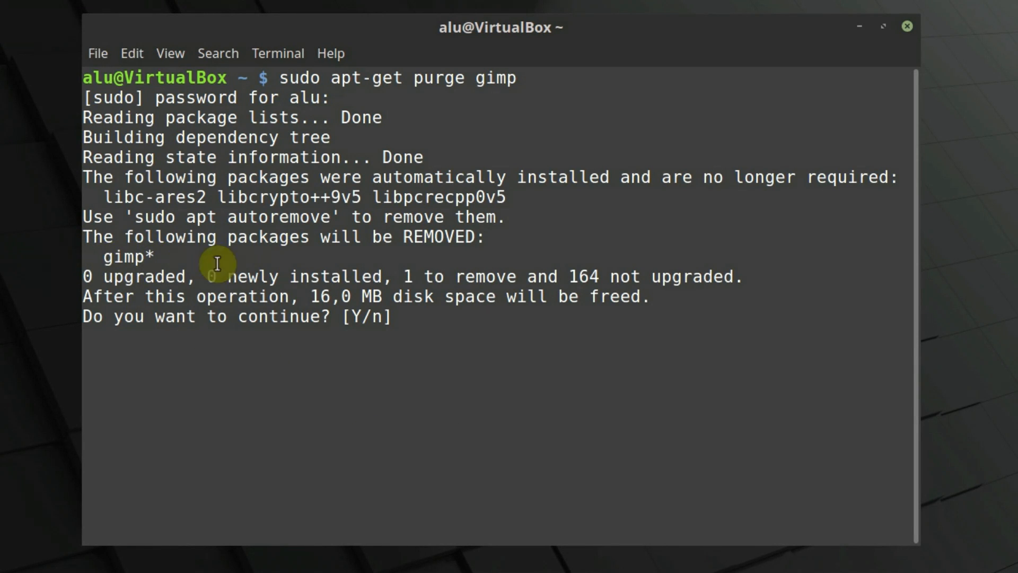
pyautogui.write('y')
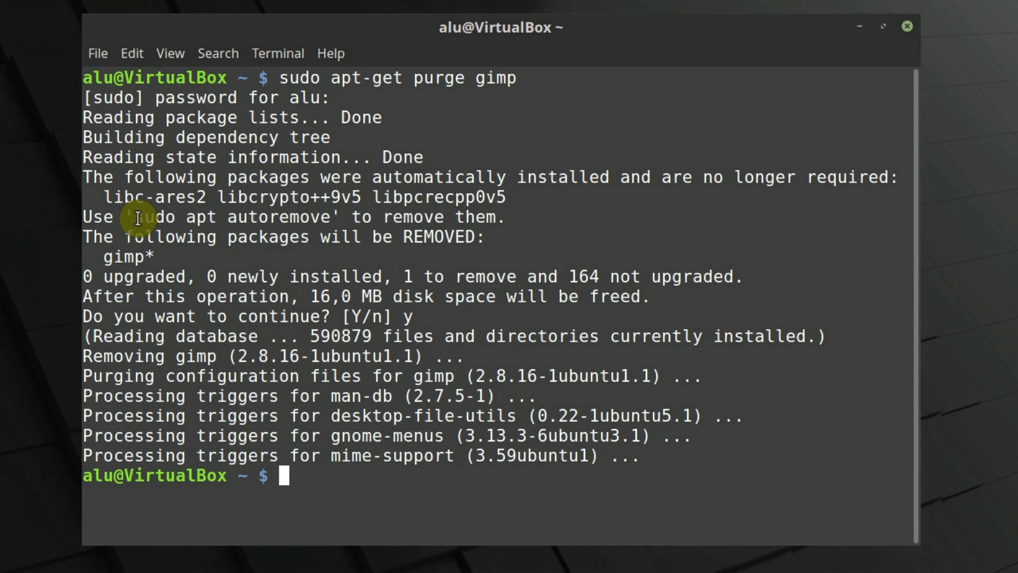
pyautogui.moveTo(137, 217); pyautogui.dragTo(331, 217)
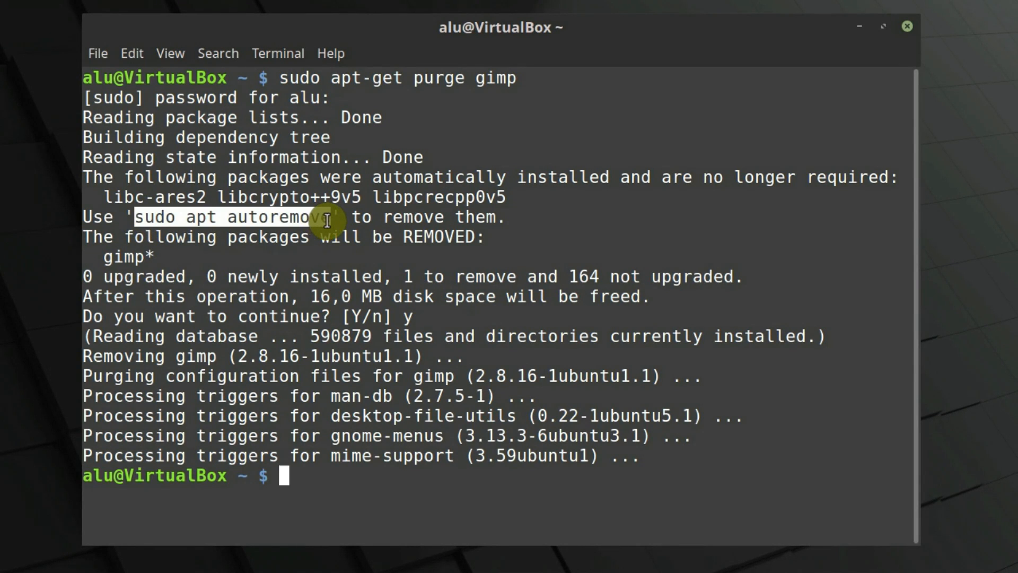
pyautogui.rightClick(328, 220)
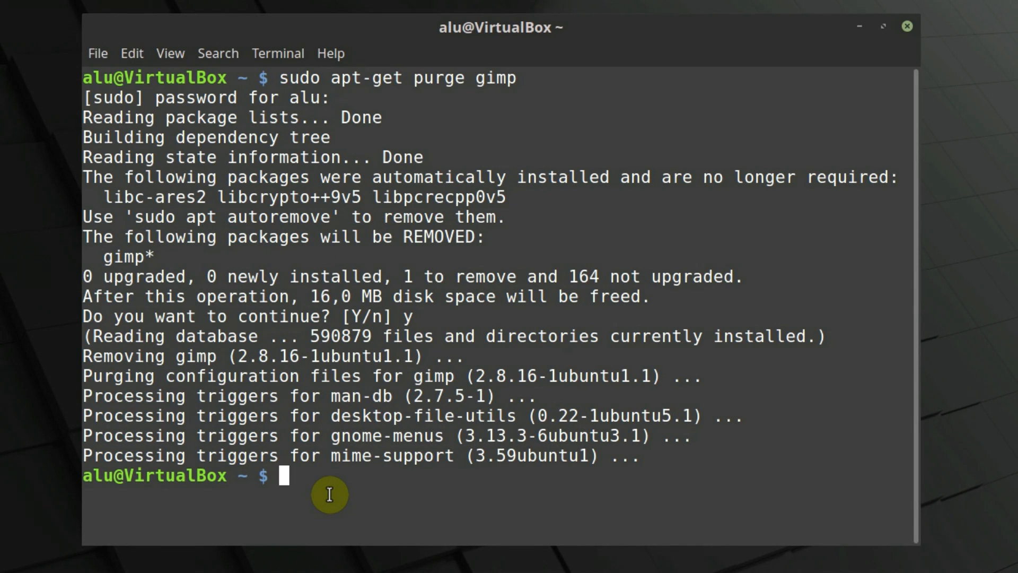
# Step: Run sudo apt autoremove and confirm to remove libc-ares2, libcrypto++9v5 and libpcrecpp0v5
pyautogui.write('sudo apt autoremove')
pyautogui.write('y')
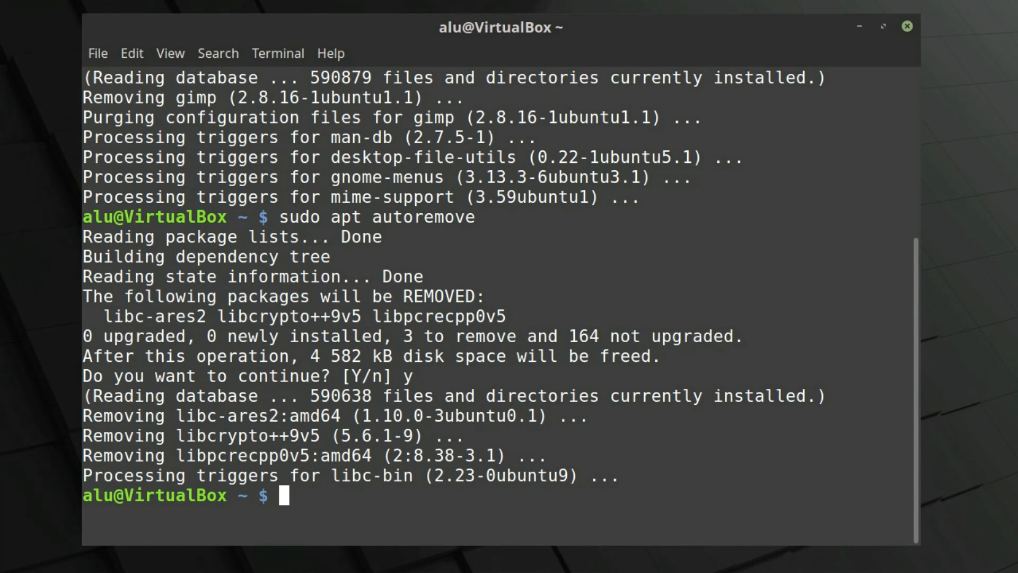
# Step: Attempt rm ~/.gimp-2.8/, which fails because it is a directory
pyautogui.write('r')
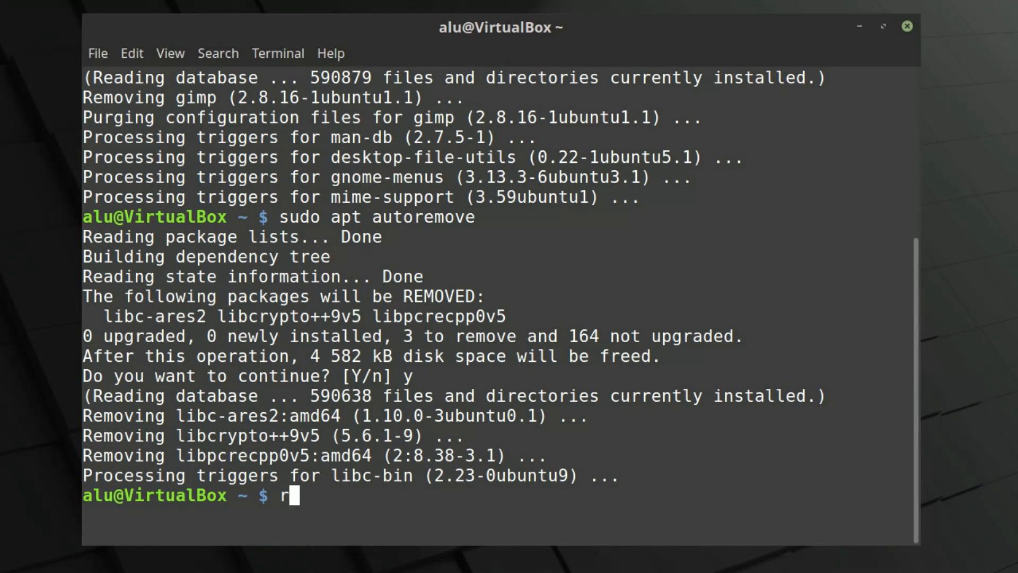
pyautogui.write('m')
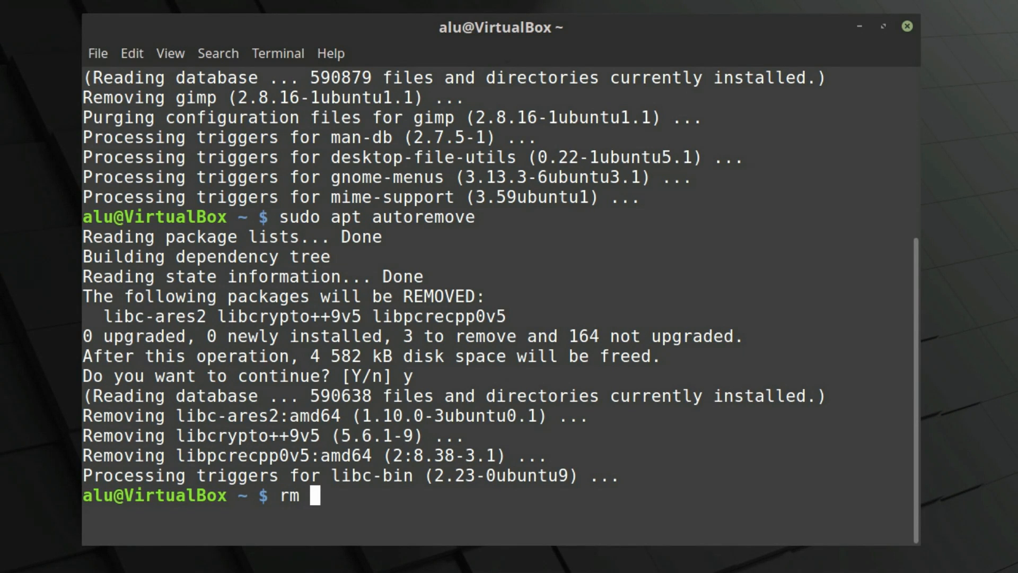
pyautogui.write('~')
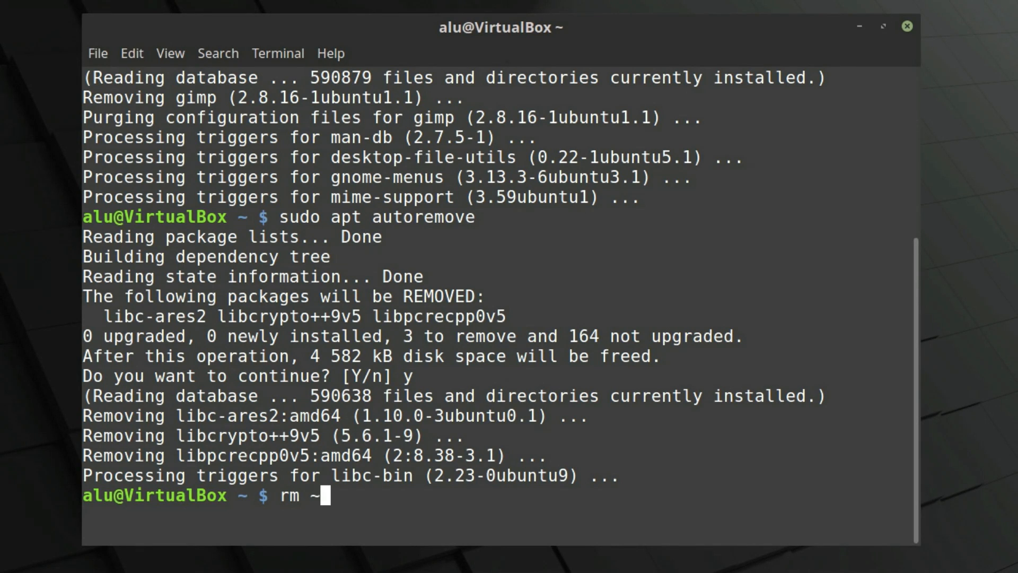
pyautogui.write('/.')
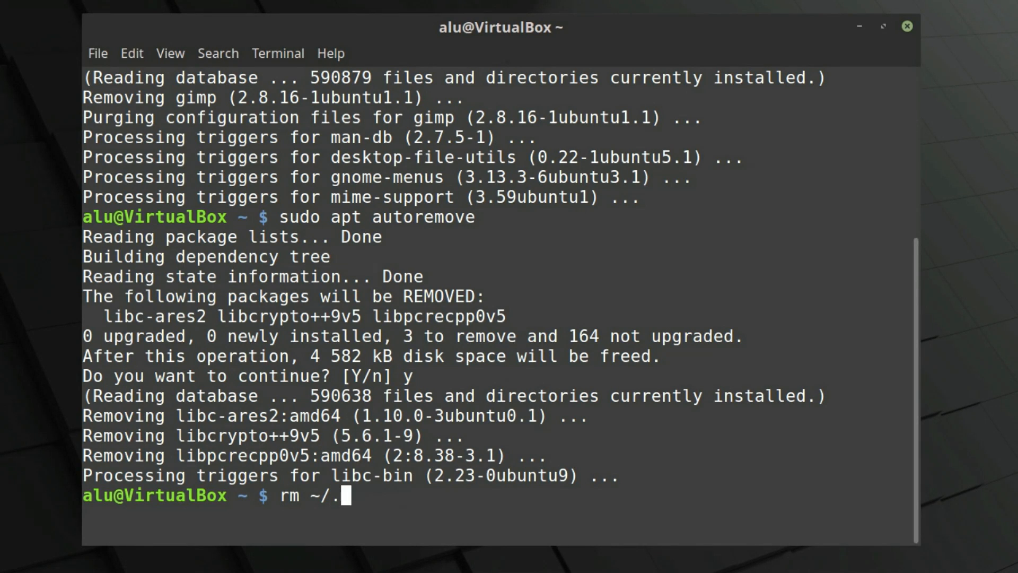
pyautogui.write('gimp-2.8/')
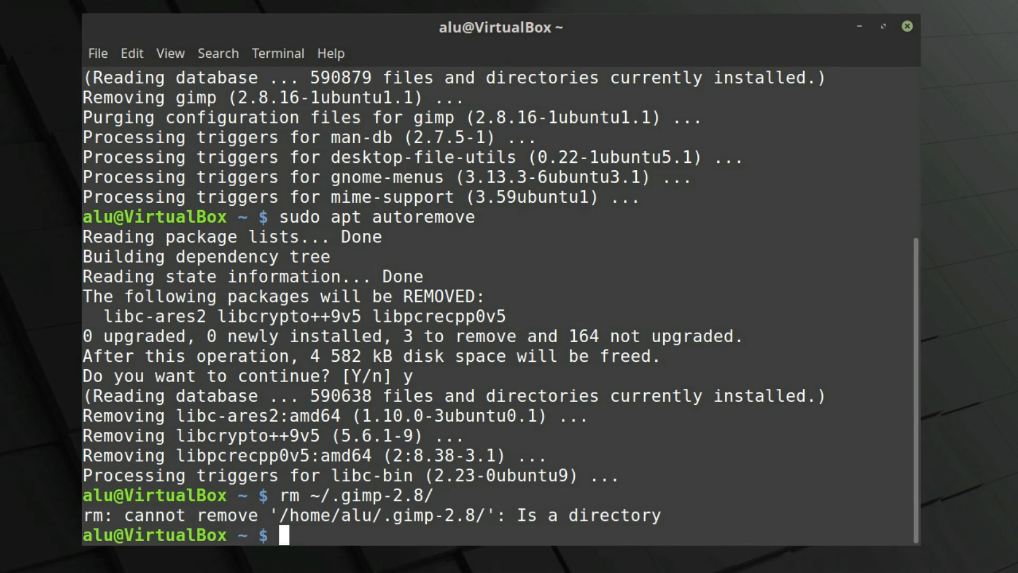
# Step: Recall the command as rm -r ~/.gimp-2.8/ and delete the settings folder recursively
pyautogui.write('rm ~/.gimp-2.8/')
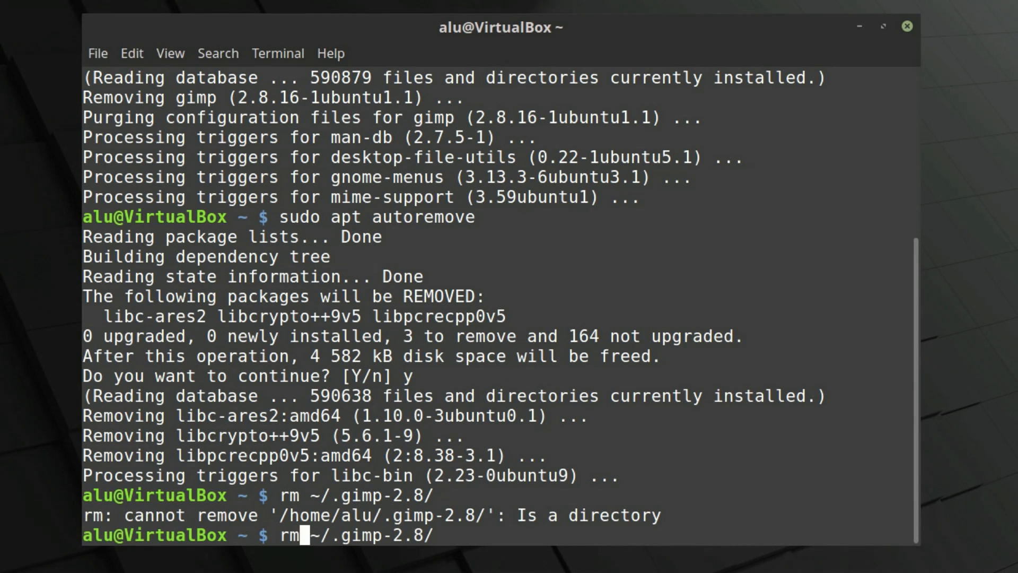
pyautogui.write('-')
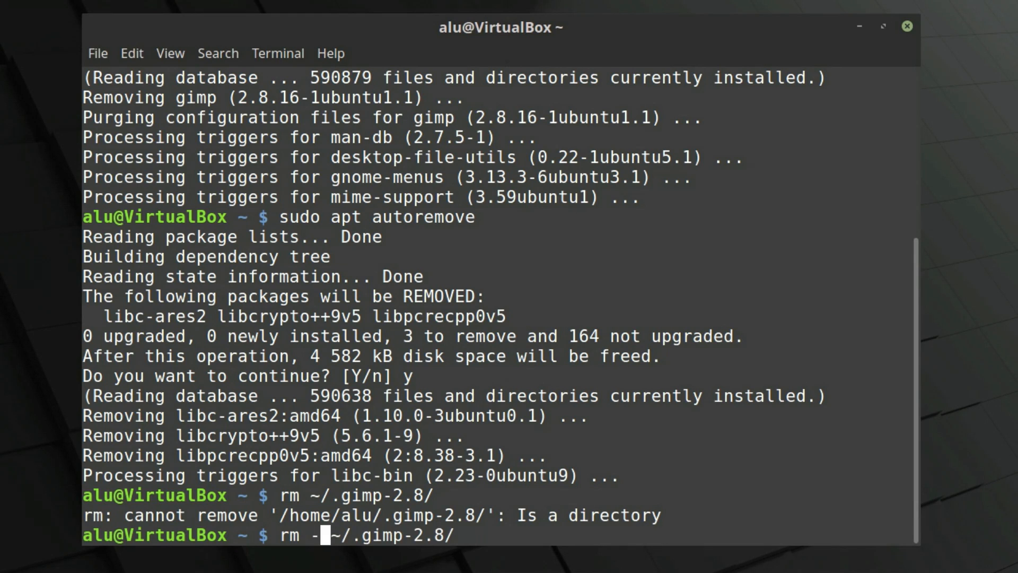
pyautogui.write('r')
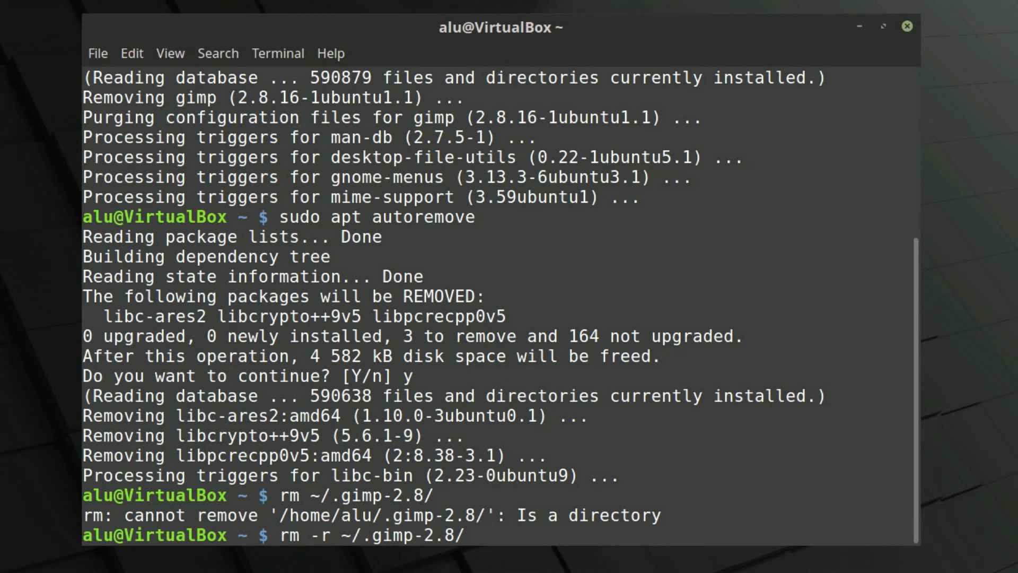
pyautogui.press('Return')
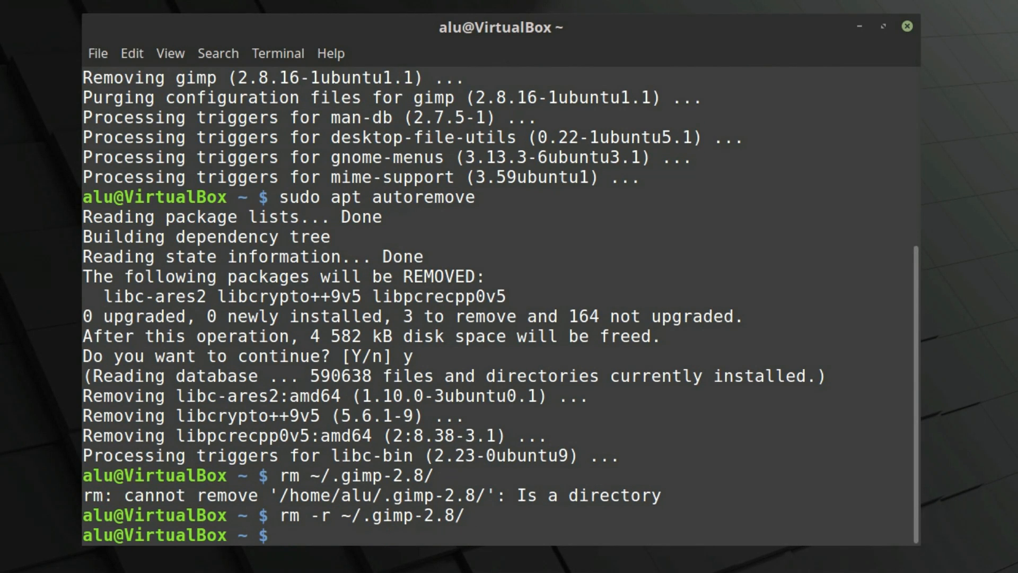